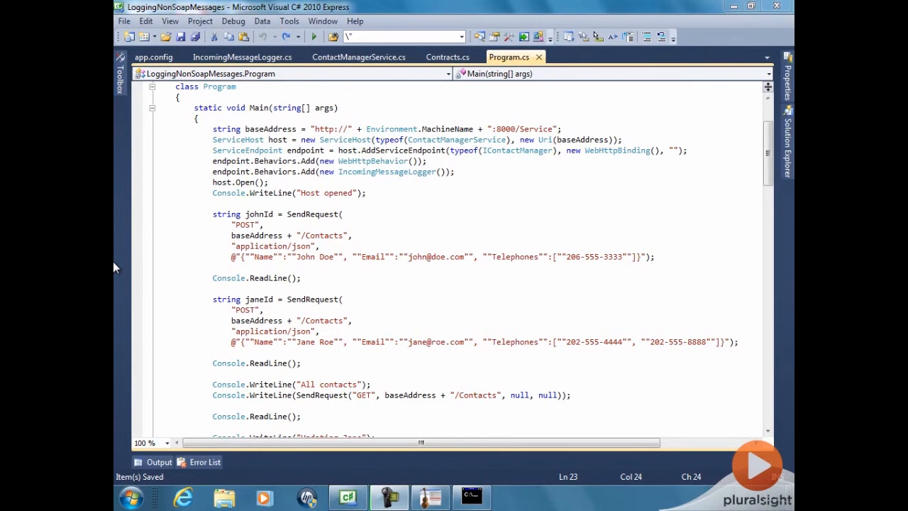
mouse_move(263, 252)
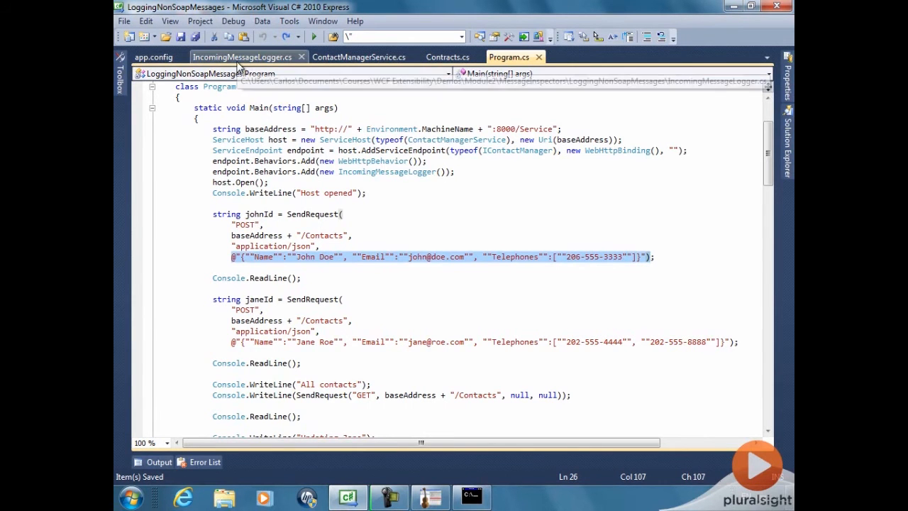
Switch to the IncomingMessageLogger.cs tab to show the AfterReceiveRequest console logging code
click(241, 57)
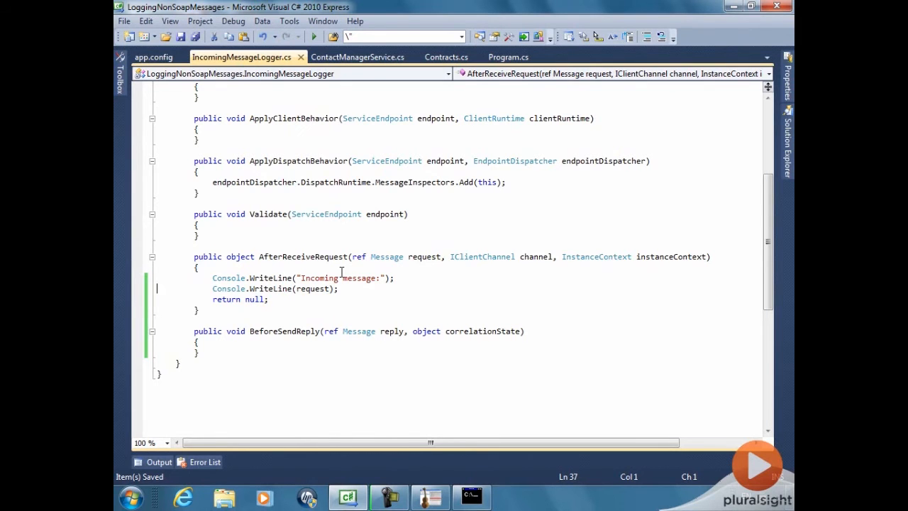
Start debugging so the console logs John Doe's POST as XML, answered 201 Created
click(313, 36)
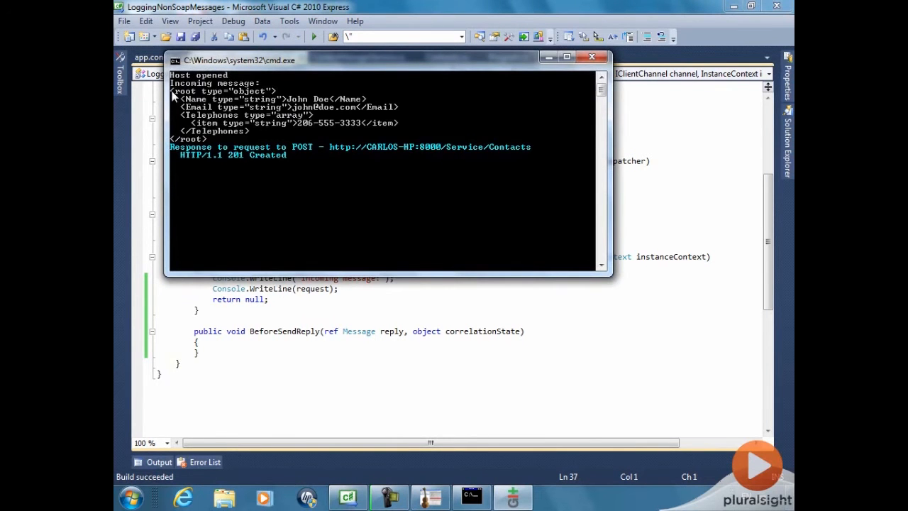
mouse_move(223, 143)
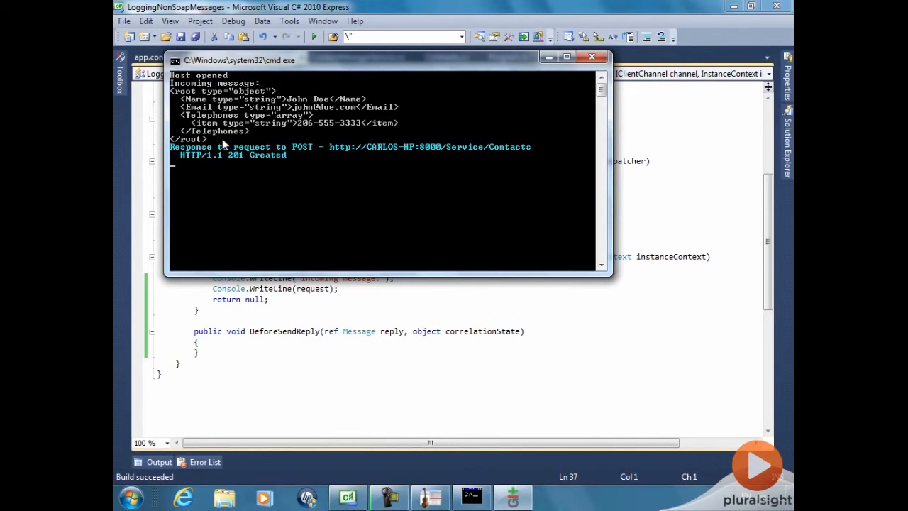
mouse_move(183, 103)
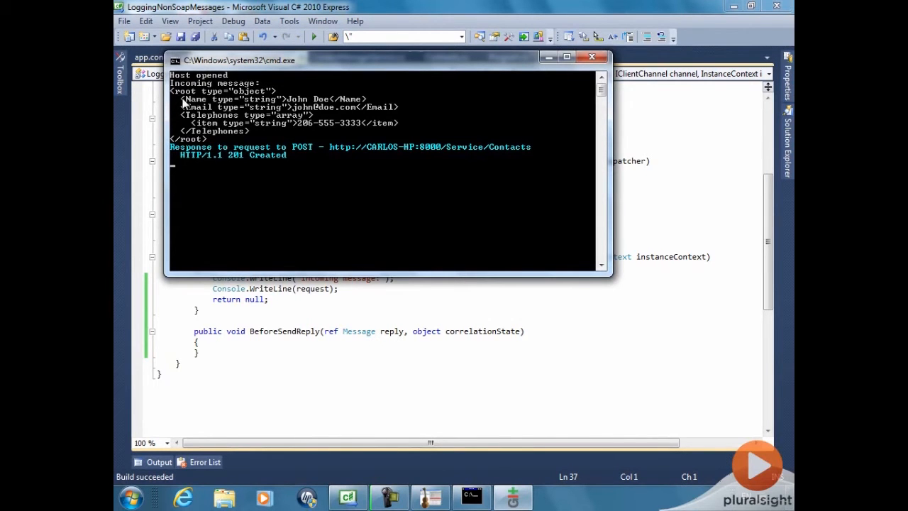
mouse_move(247, 154)
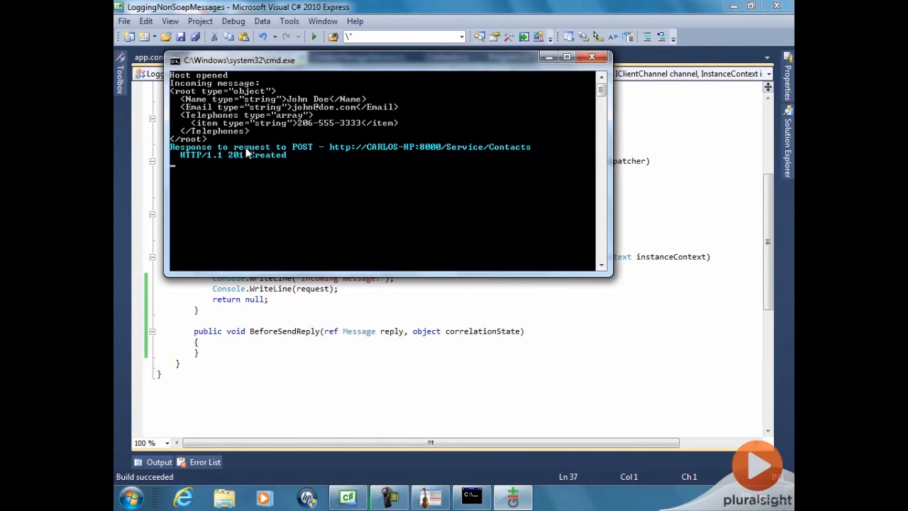
Add requestAsString = MessageToString(ref request), generate its method stub, and print requestAsString
click(592, 56)
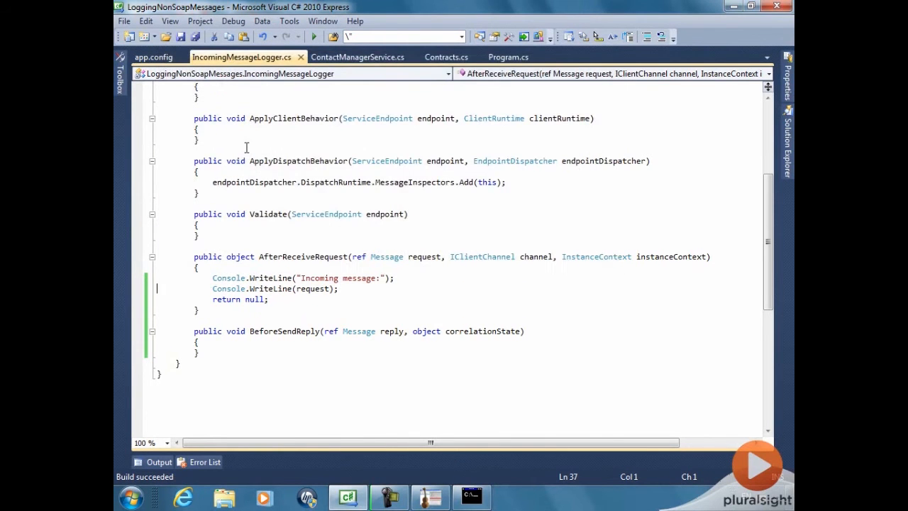
mouse_move(383, 277)
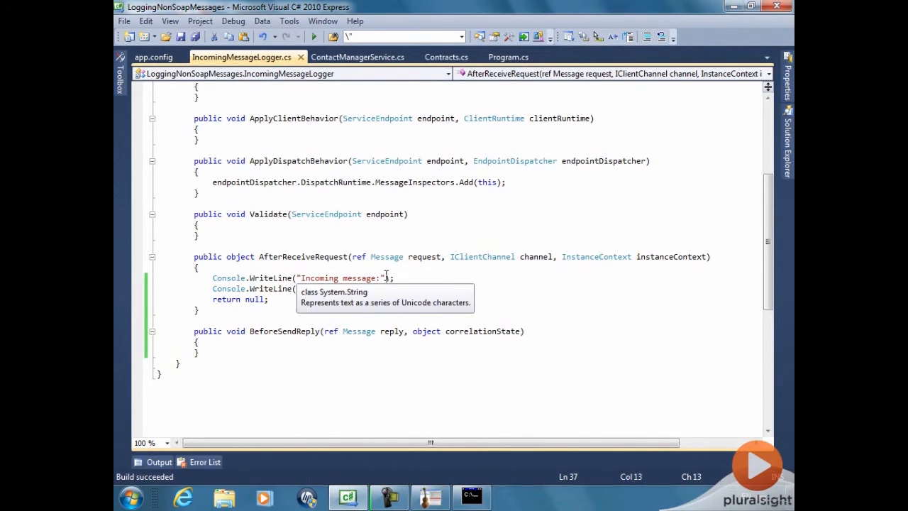
text(string requ)
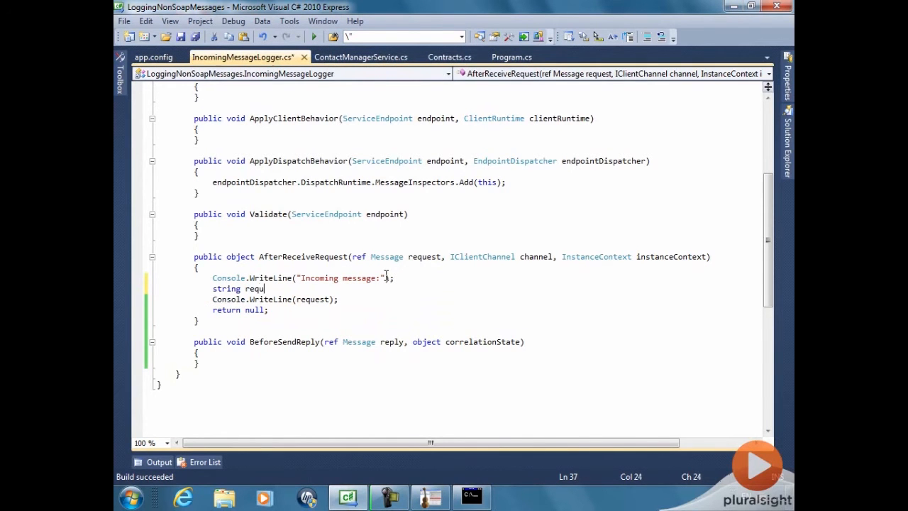
text(estAsString =)
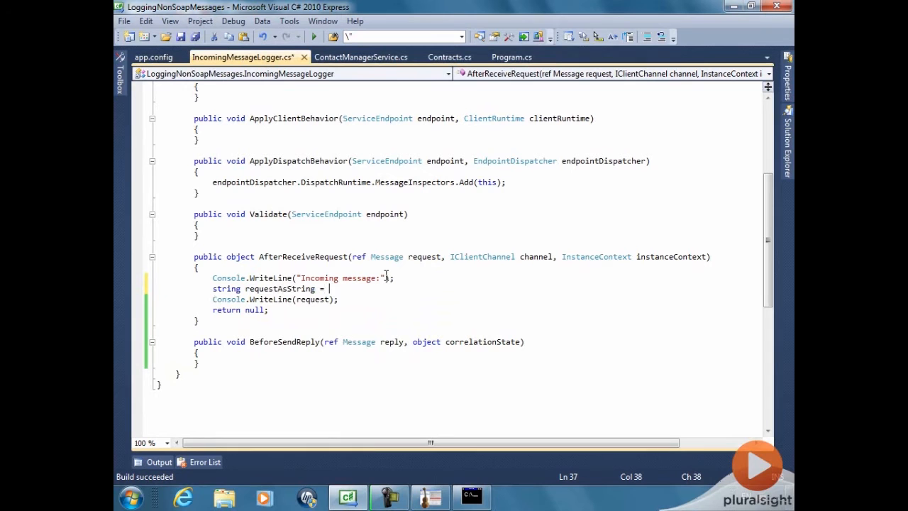
text(MessageT)
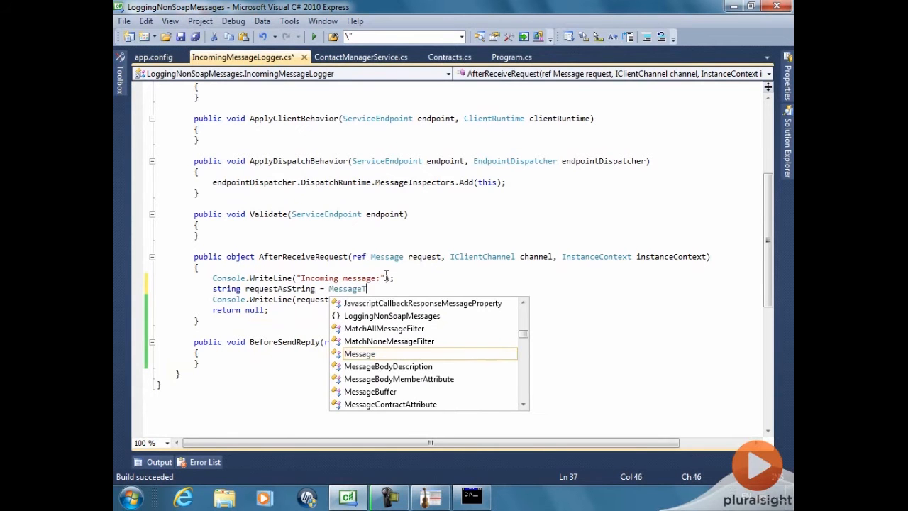
text(ToString)
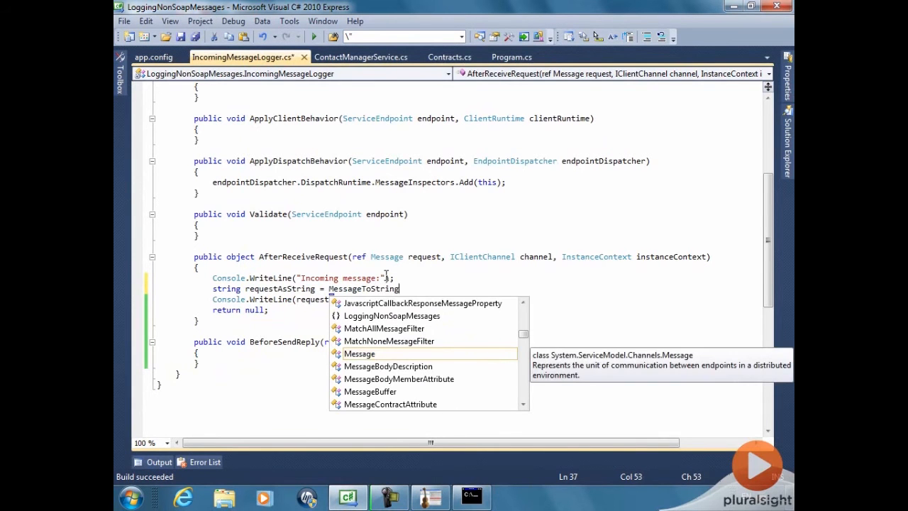
text((ref request);)
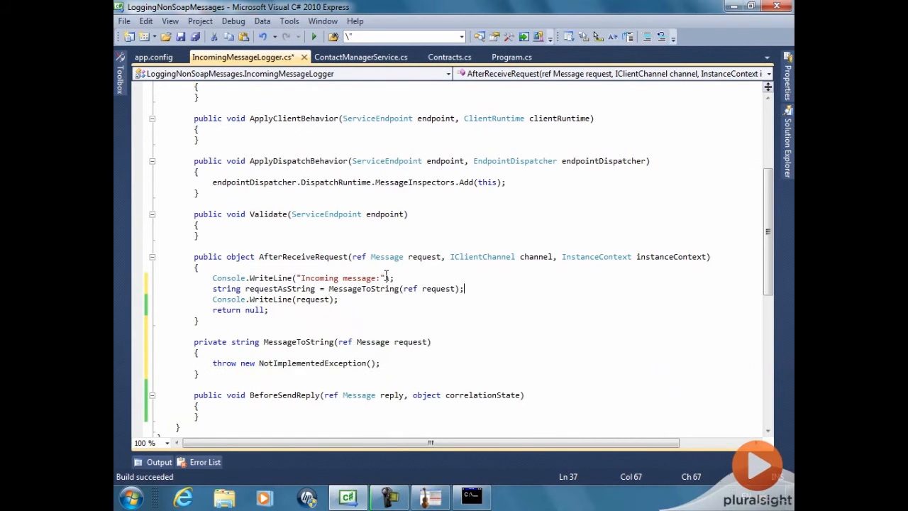
text(AsString)
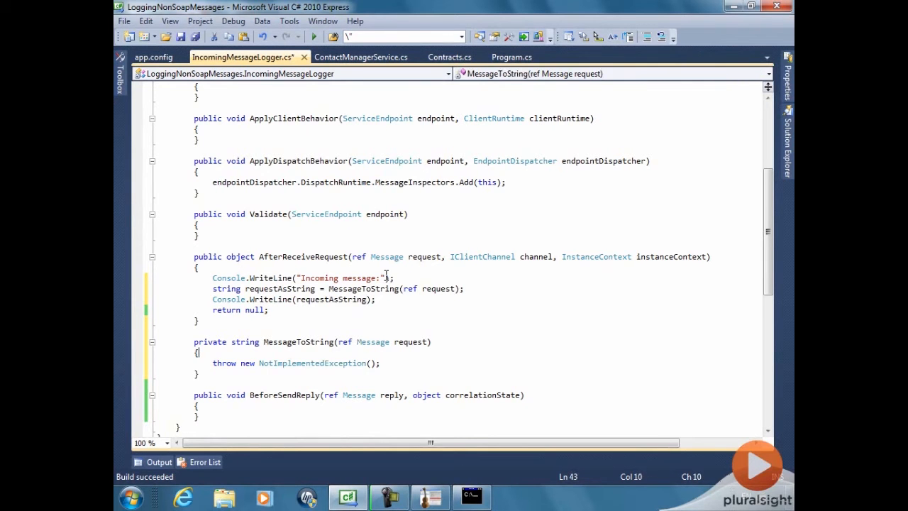
Replace the placeholder throw line with an early return of "" when request.IsEmpty
triple_click(296, 363)
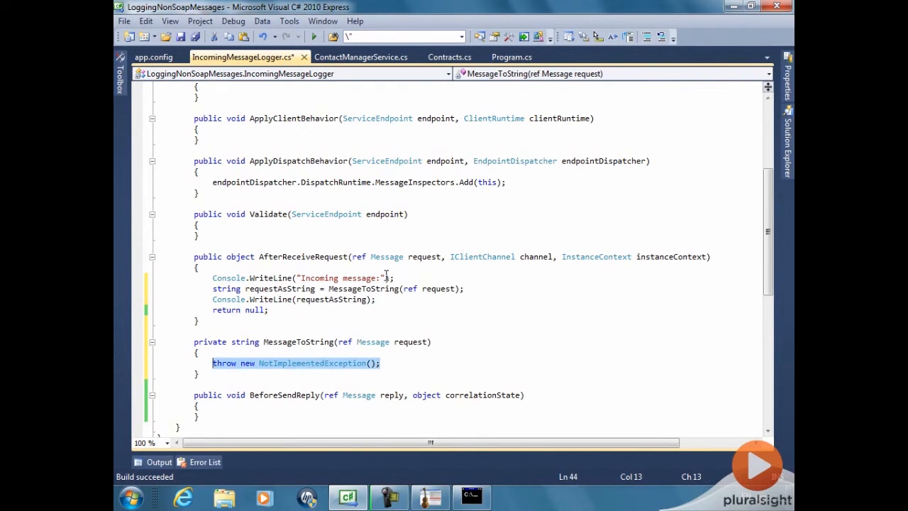
text(if (r)
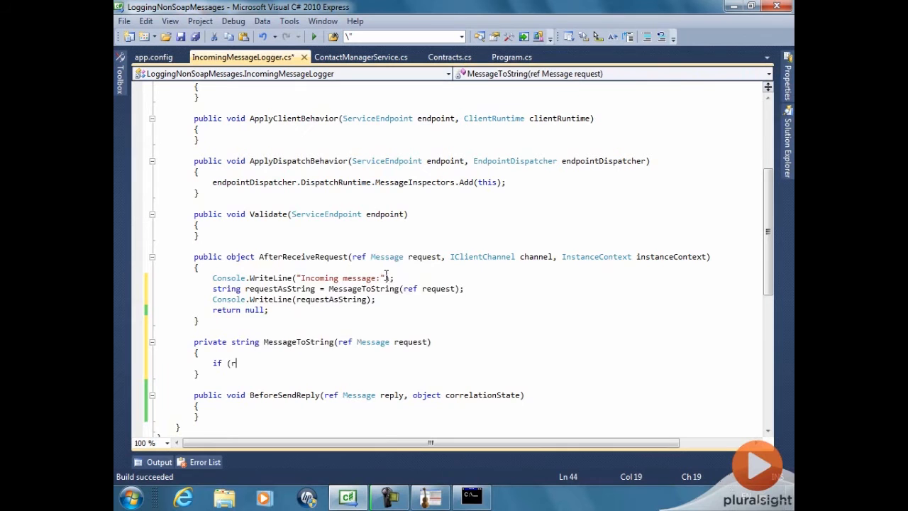
text(equest.IsEmpty) re)
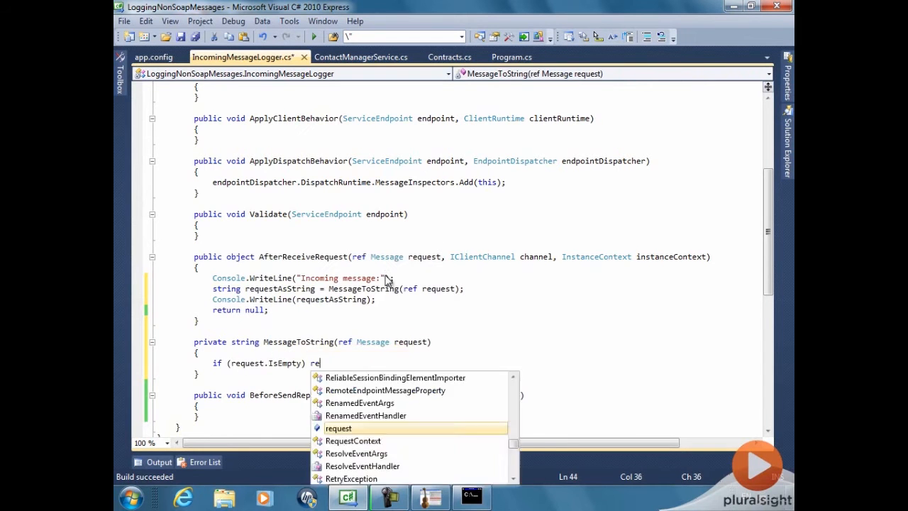
text(turn "";)
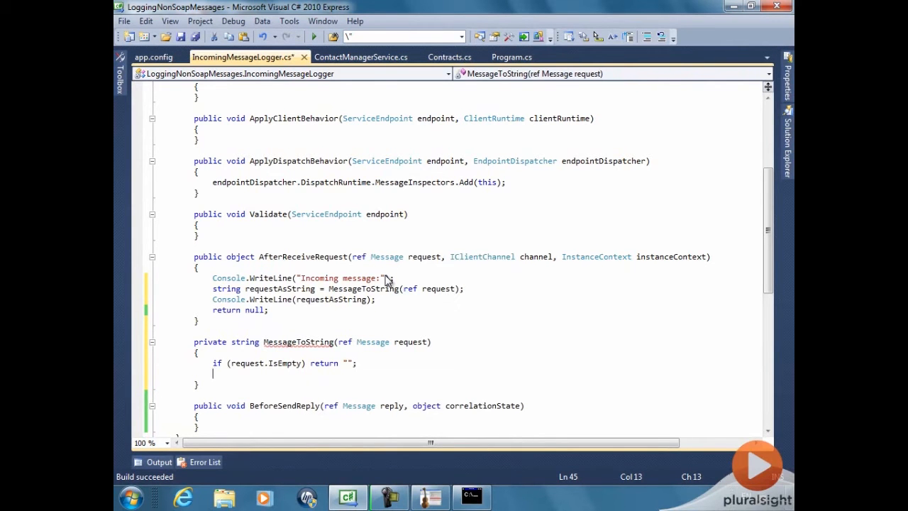
Default format to WebContentFormat.Default, read WebBodyFormatMessageProperty when present, and begin a format switch
text(Web)
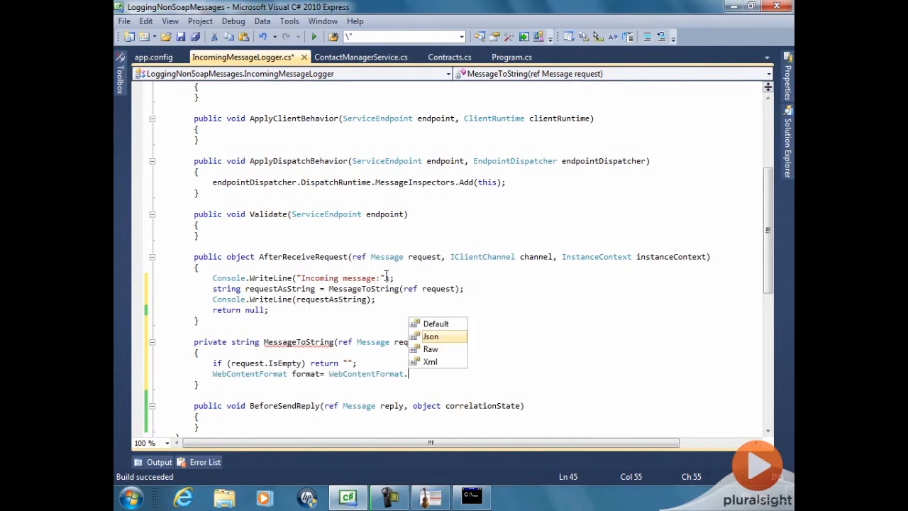
click(437, 323)
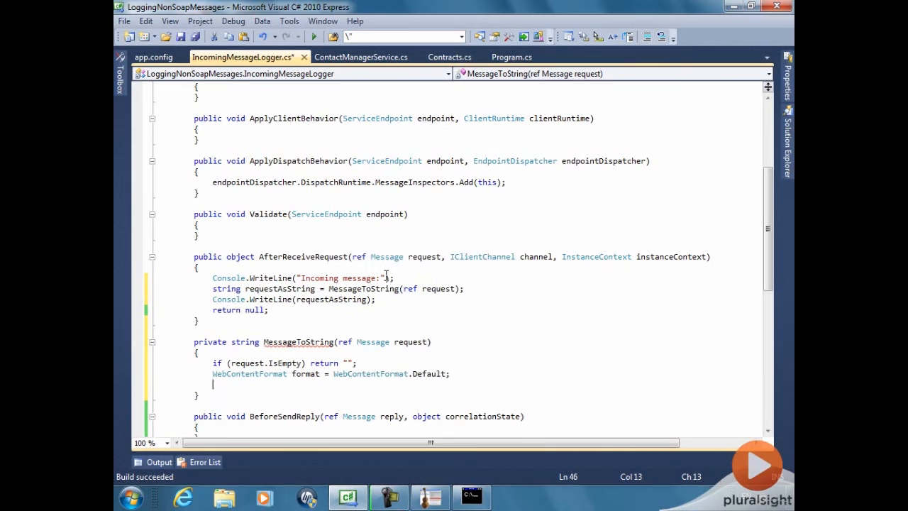
text(if ()
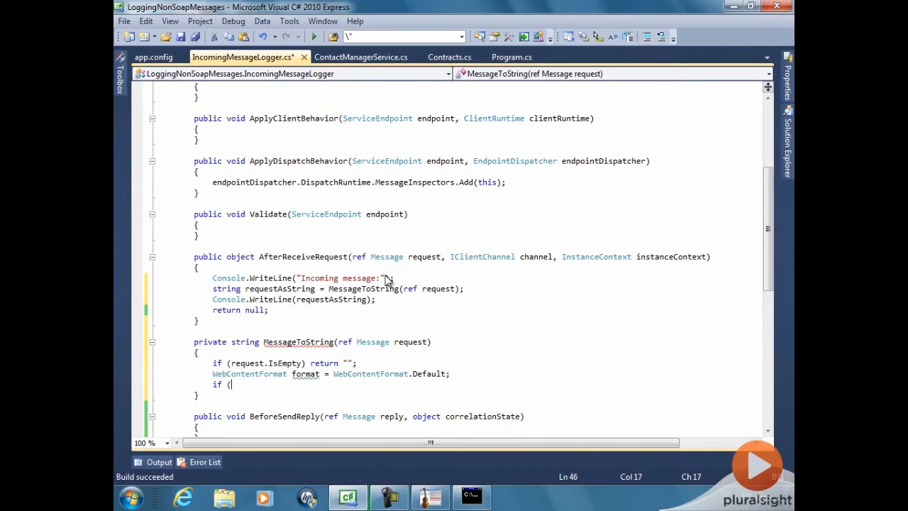
text(request.Properties.ContainsKey()
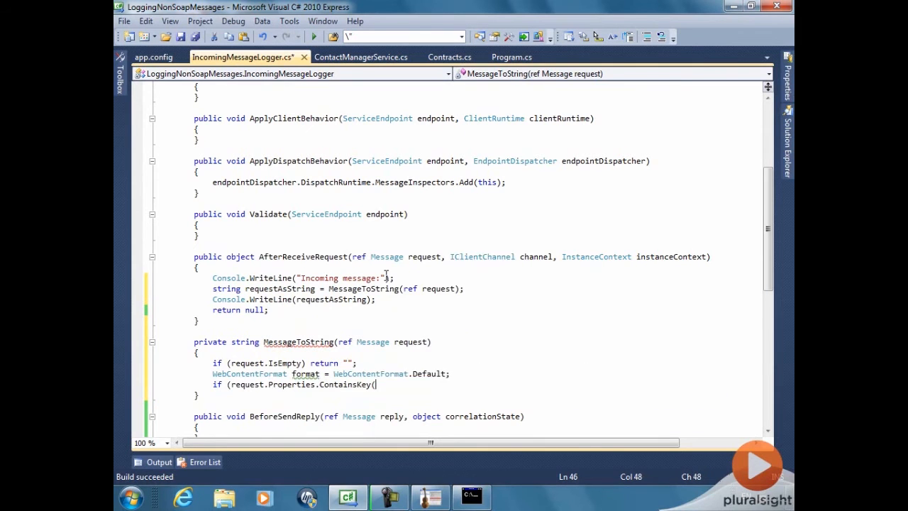
text(WebBodyFormatMessageProperty.)
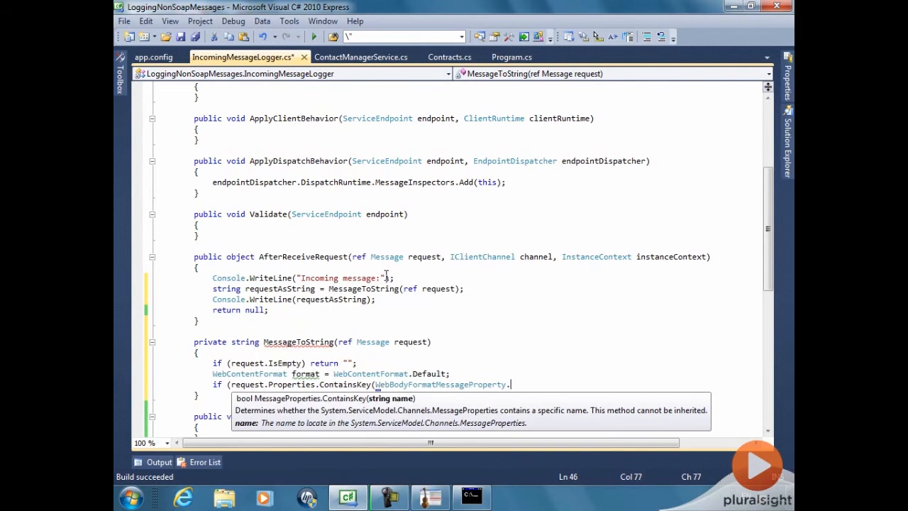
text(.Name))
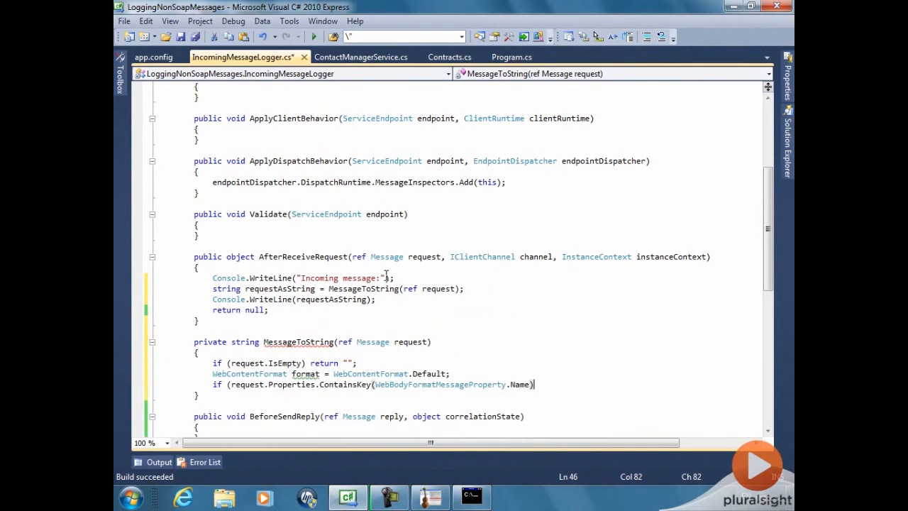
text(format =)
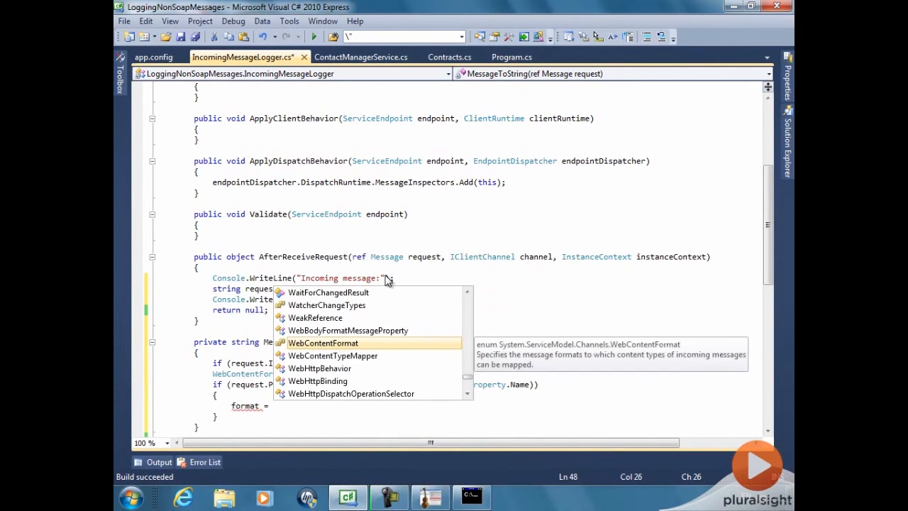
text((WebBodyFormatMessageProperty)
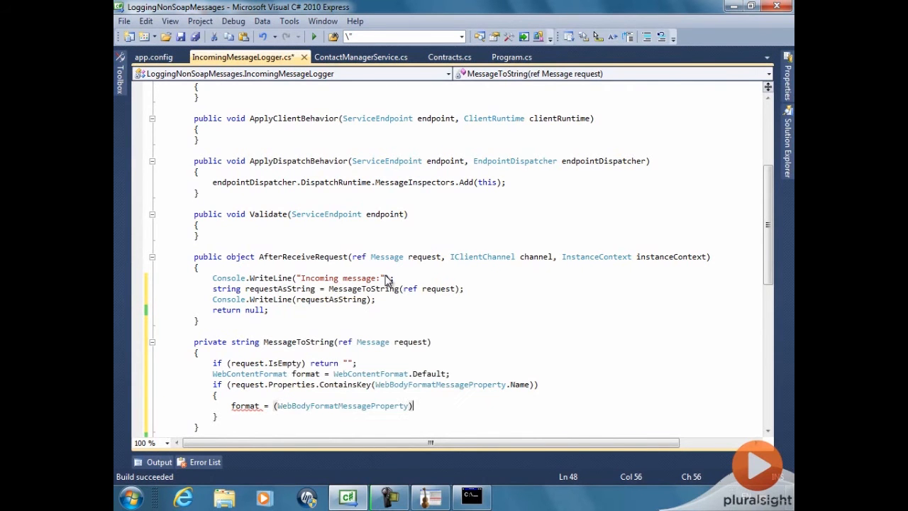
text(()
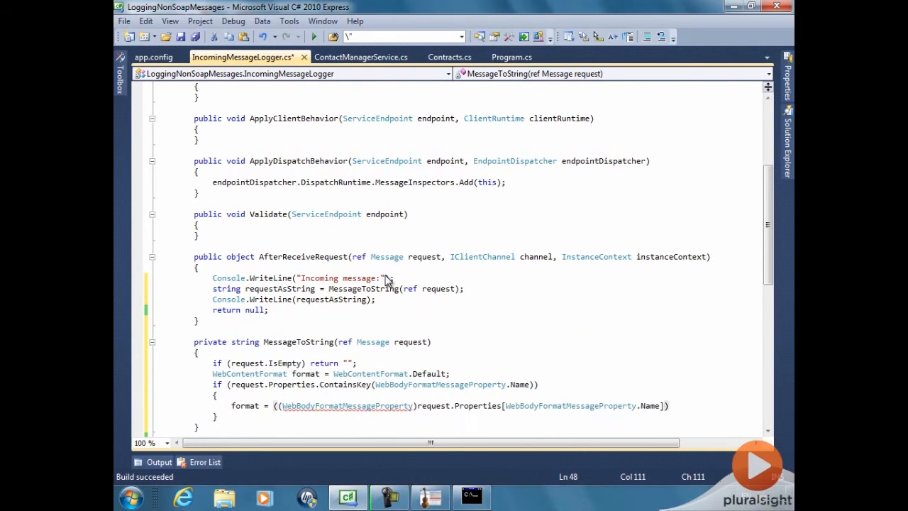
text(.Format;)
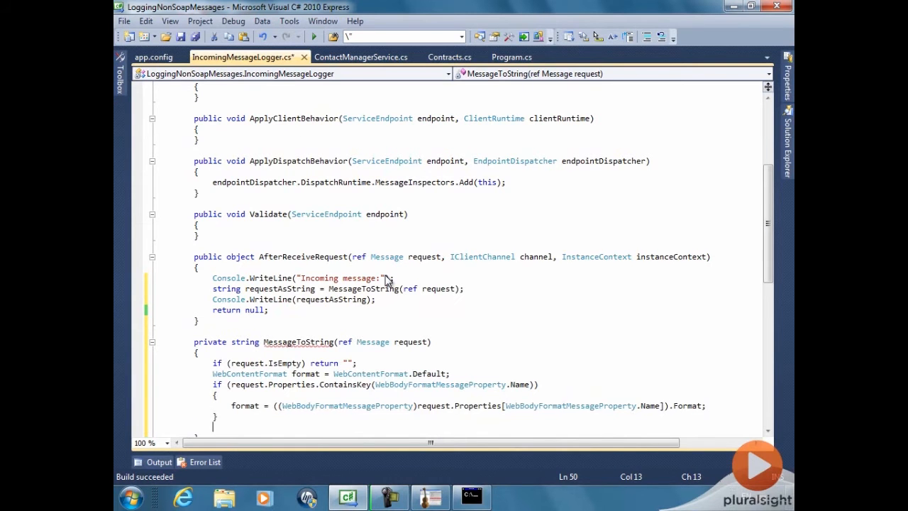
text(s)
text(brea)
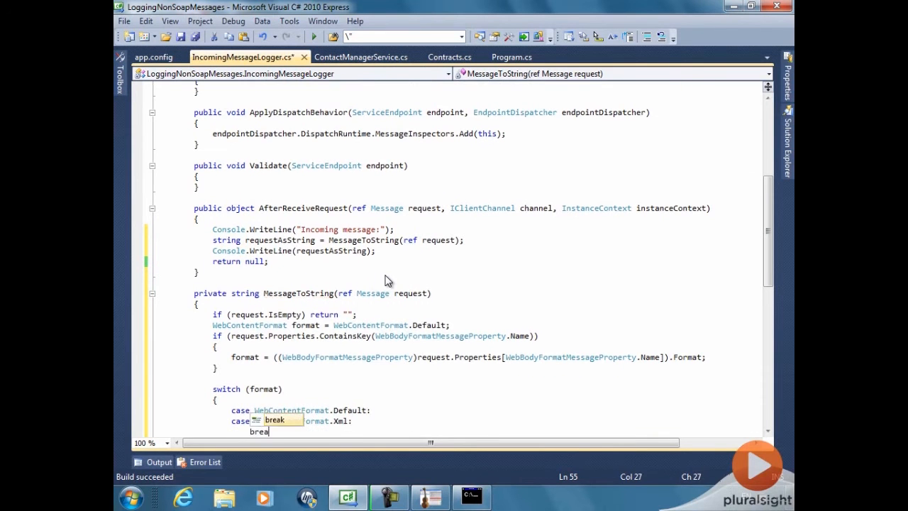
Add Default/Xml, Json and Raw case labels to the switch and declare a MemoryStream
text(case WebContentFormat.Json:)
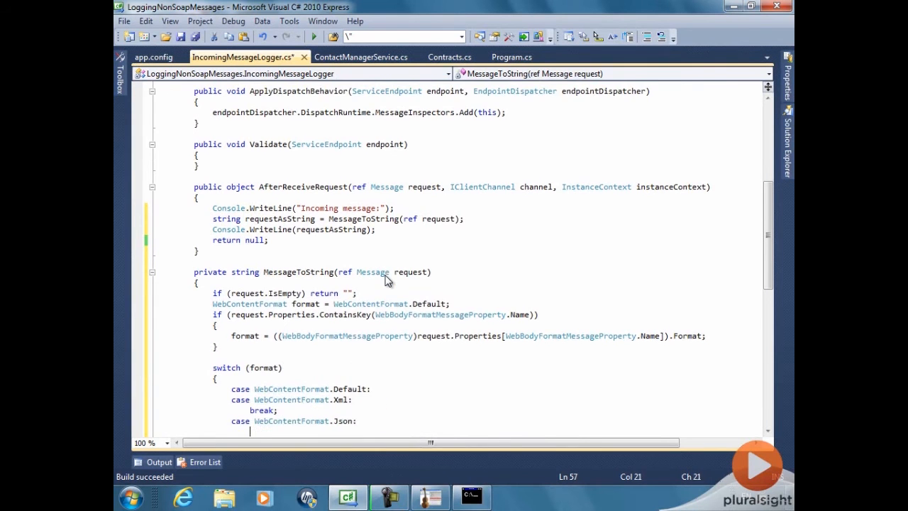
text(WebContentFormat.Raw:)
text(break;)
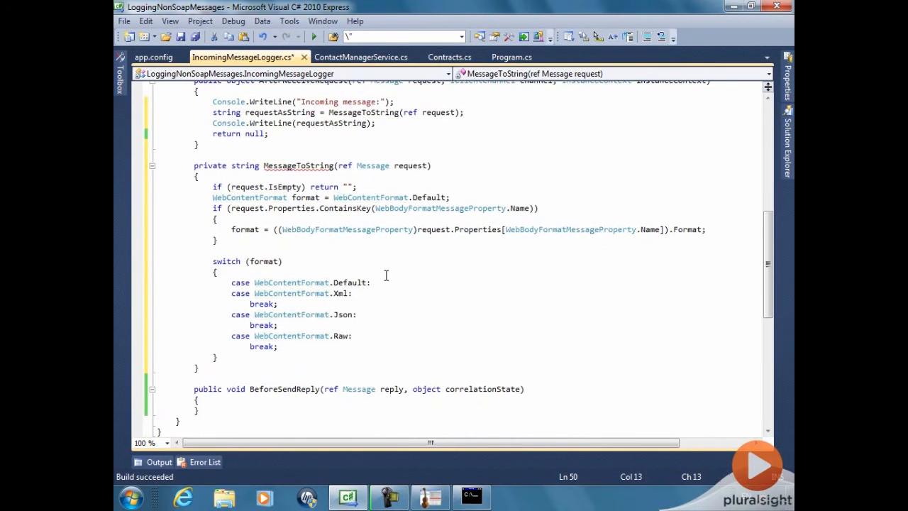
text(MemoryStream ms = new MemoryStream();)
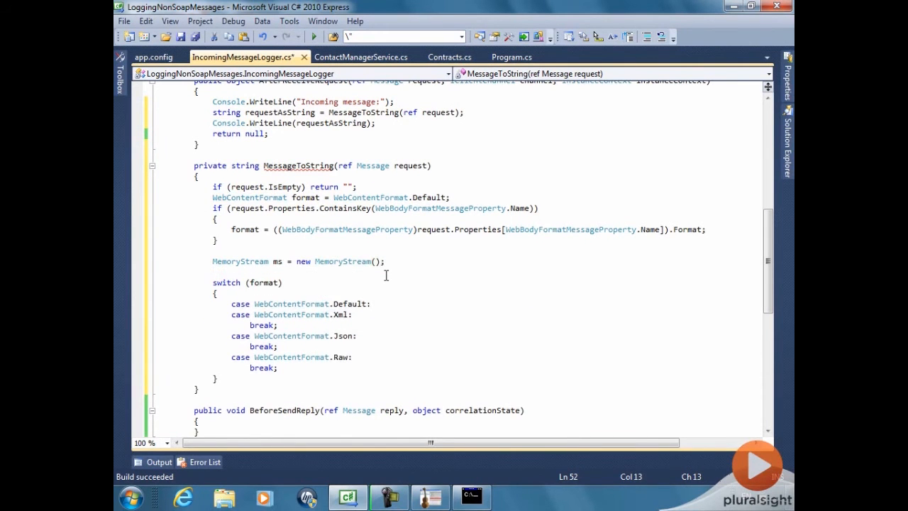
Declare an XmlDictionaryWriter, using XmlDictionaryWriter for Xml and CreateJsonWriter(ms) for Json
text(XmlDictionaryWriter writer;)
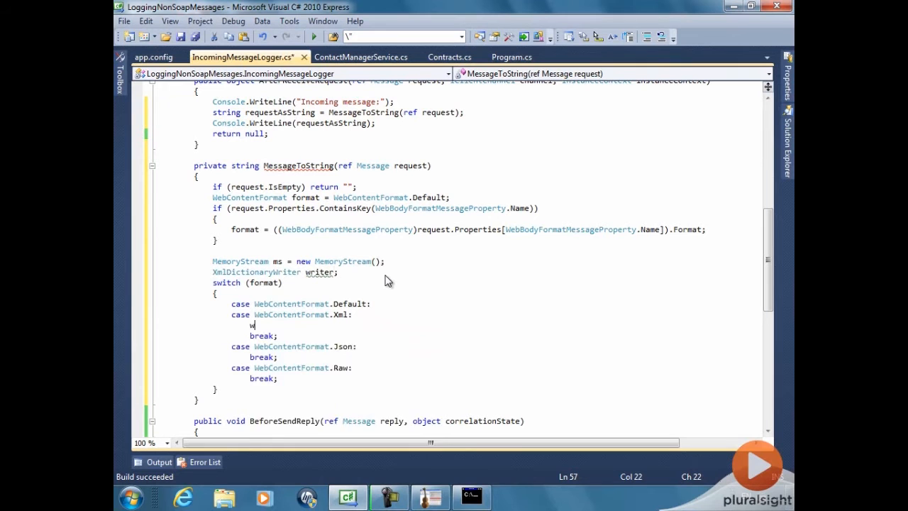
text(riter = X)
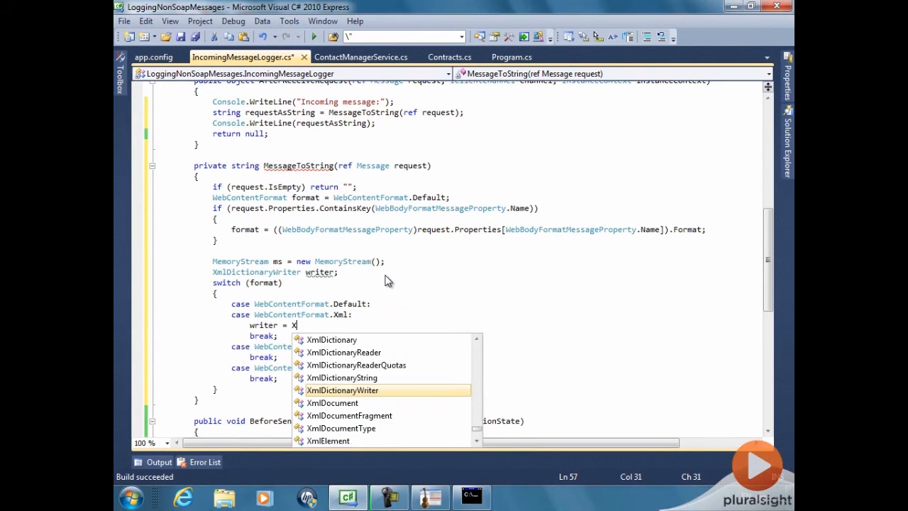
text(mlDictionaryWriter.CreateTextWriter(ms);)
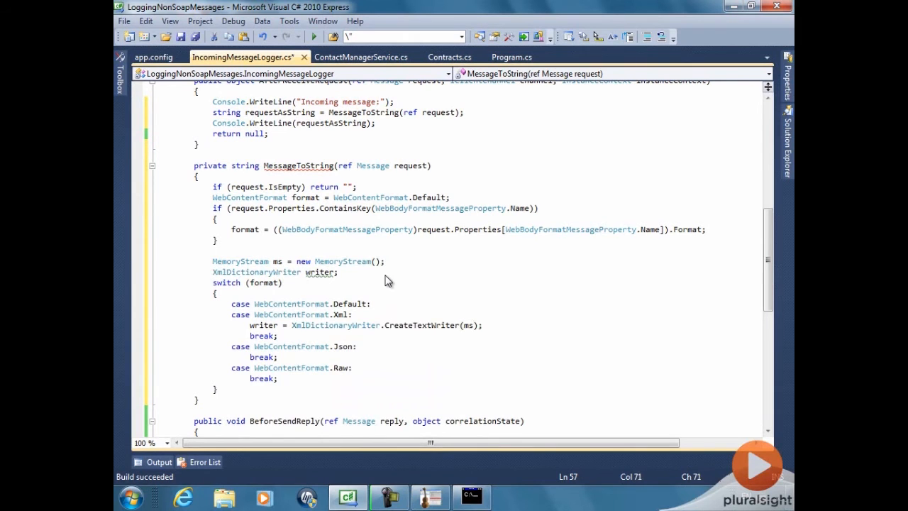
text(writer =)
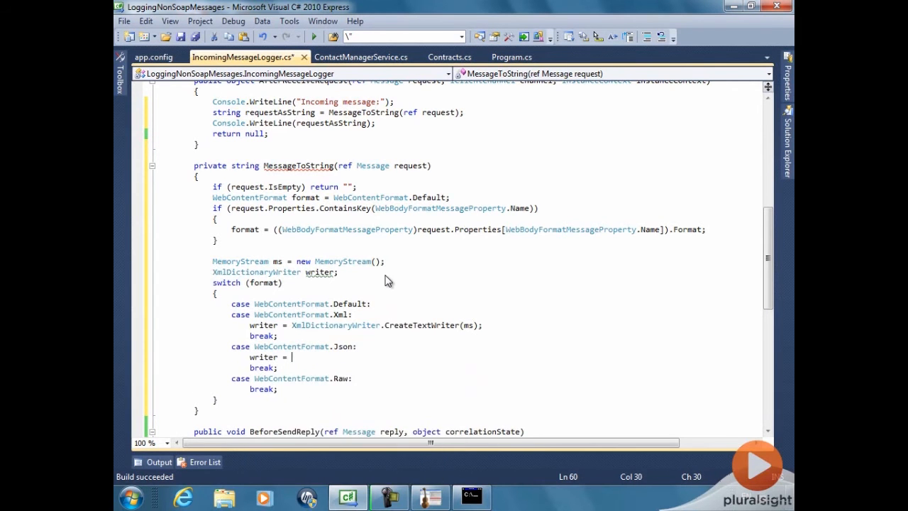
text(JsonReaderWriterFactory.)
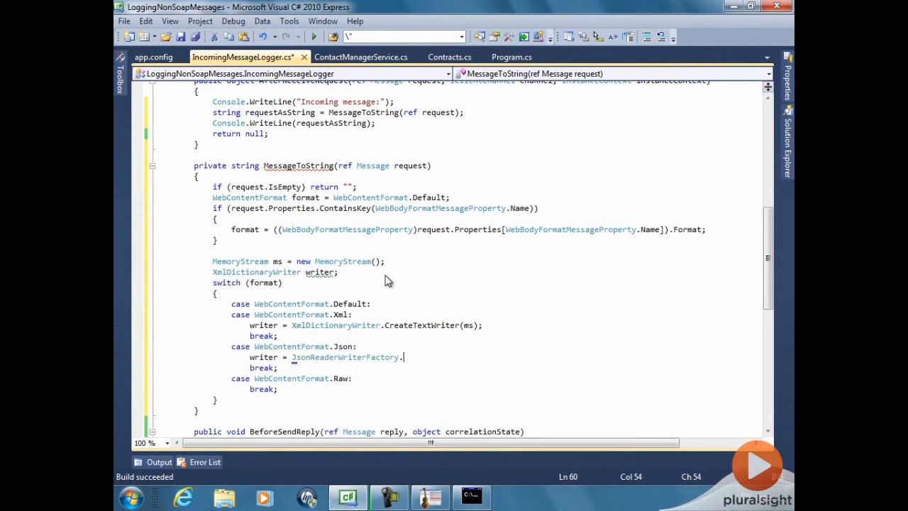
text(.CreateJsonWriter(ms);)
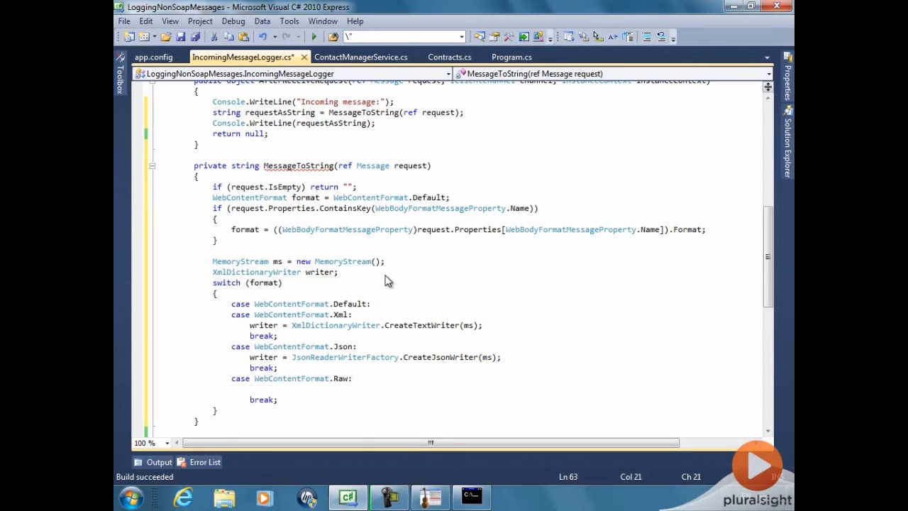
Return RawMessageToString for Raw content and rename the request parameter to message
text(return RawMessageToString()
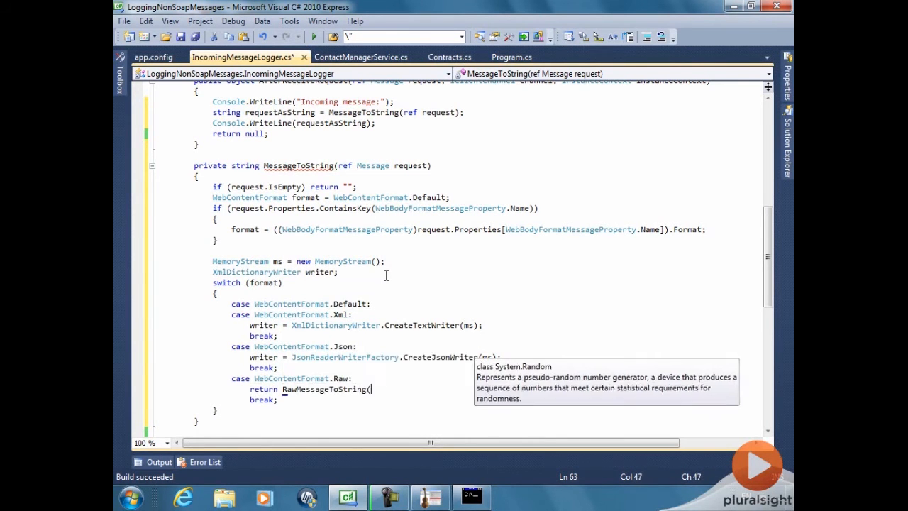
text(ref Message);)
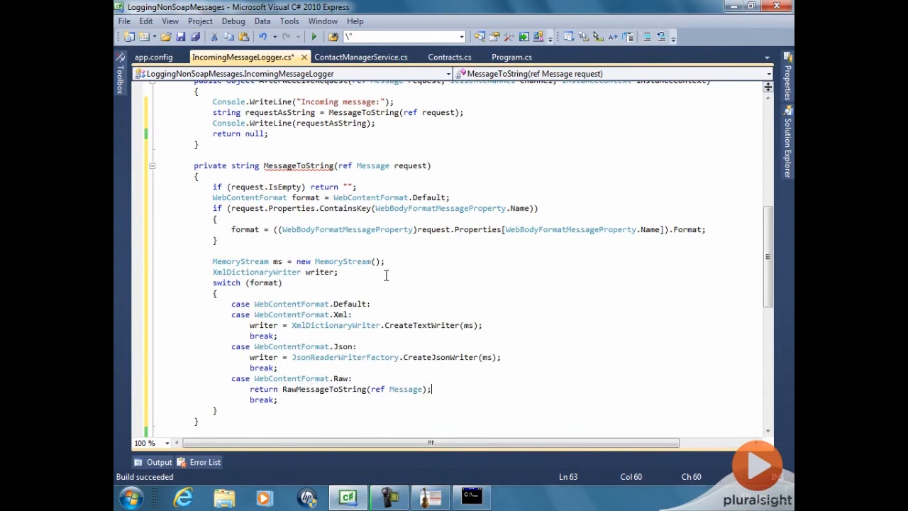
text(request)
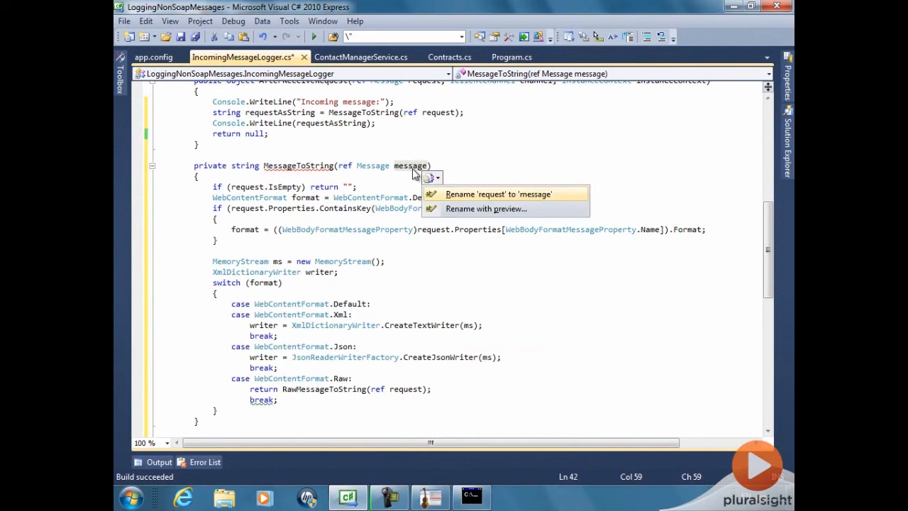
click(500, 194)
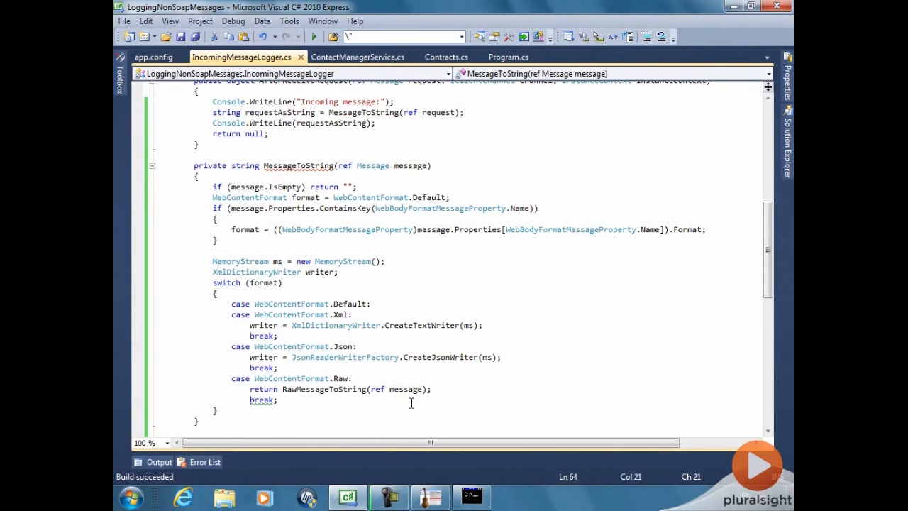
Write and flush the message, return ms.ToArray() decoded as UTF-8, and initialise writer to null
text(w)
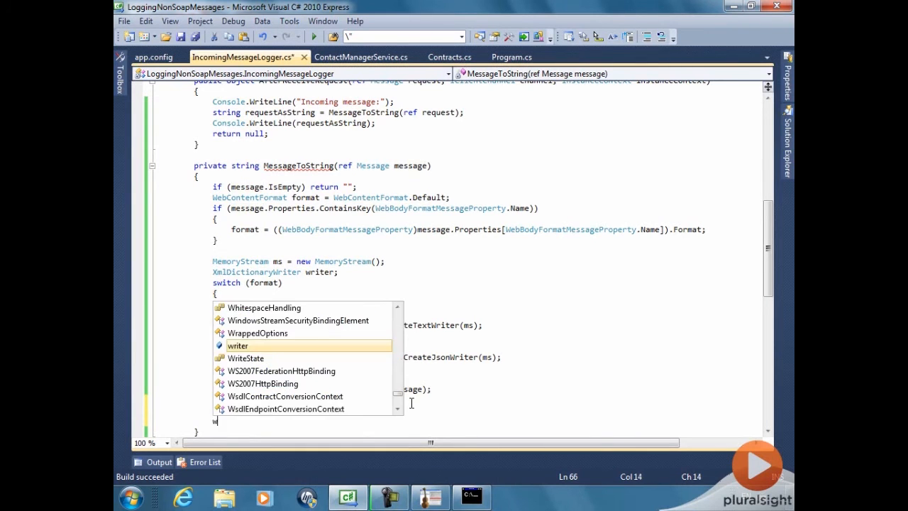
text(message.WriteMessage(writer);)
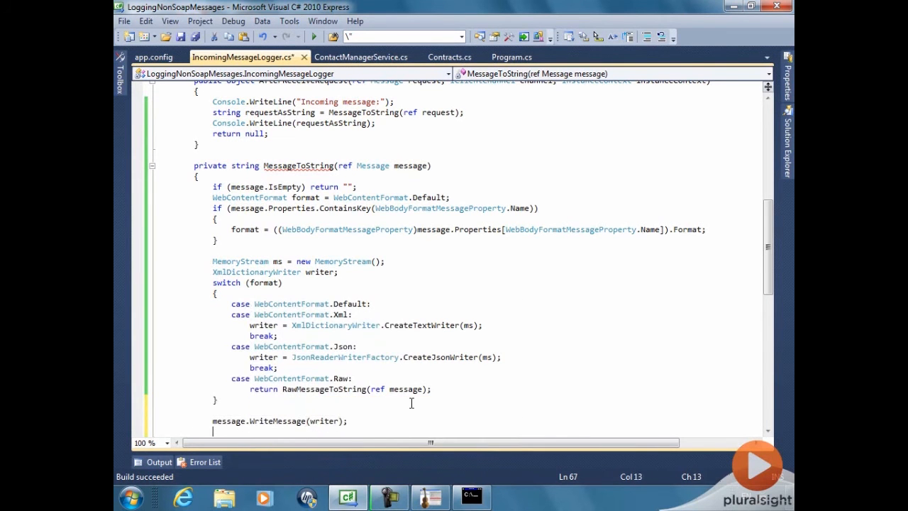
text(writer.Flush();)
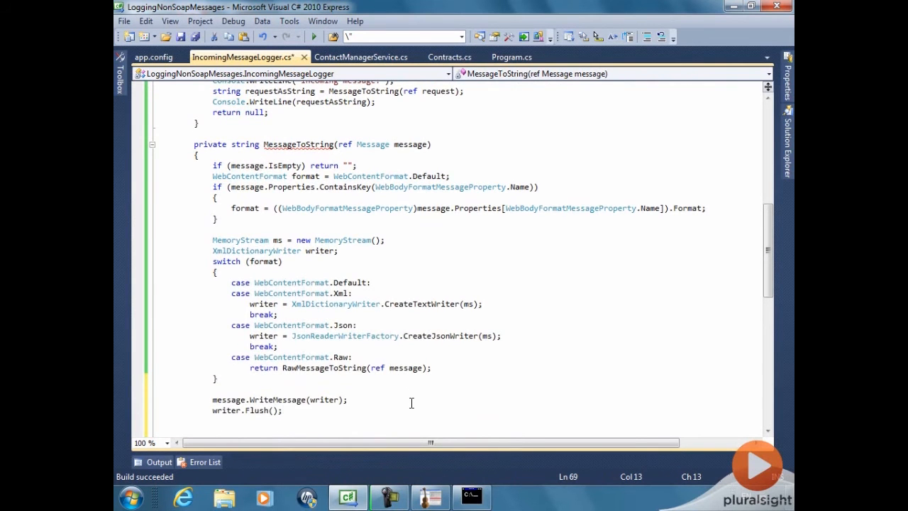
text(string)
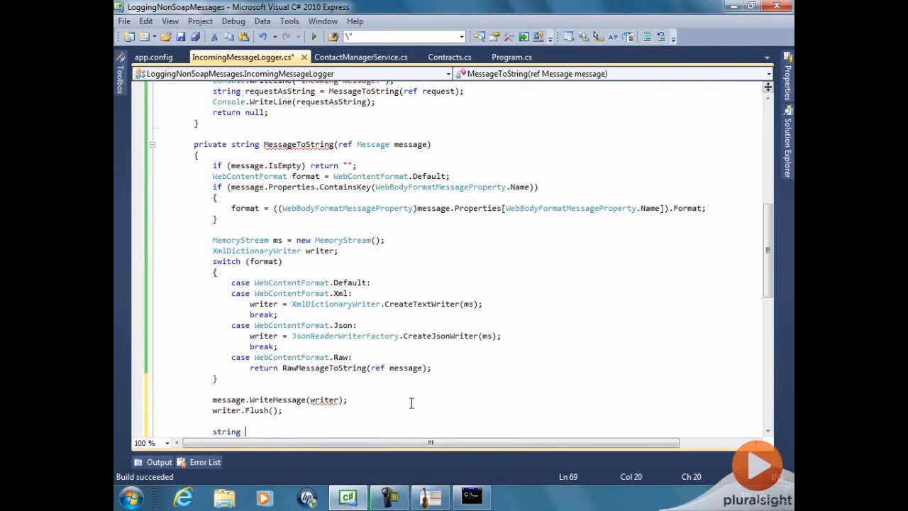
text(messageAsString = E)
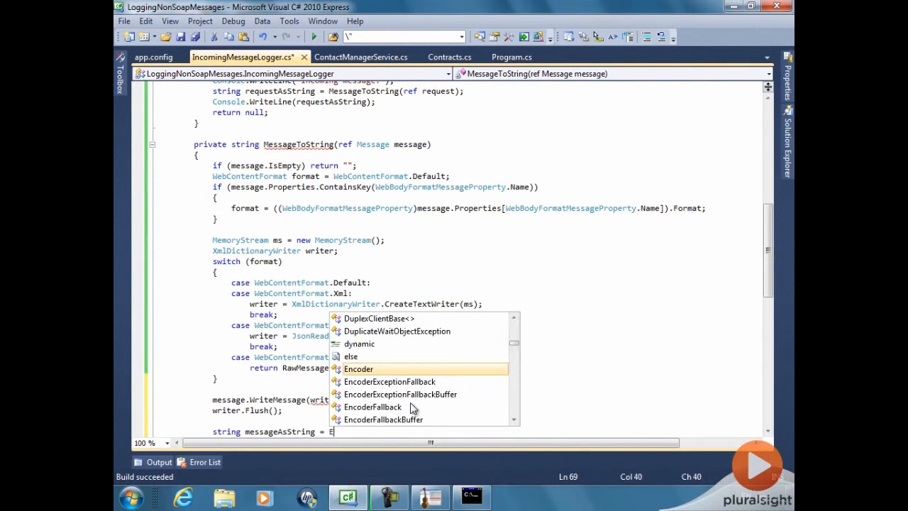
text(ncoding.u)
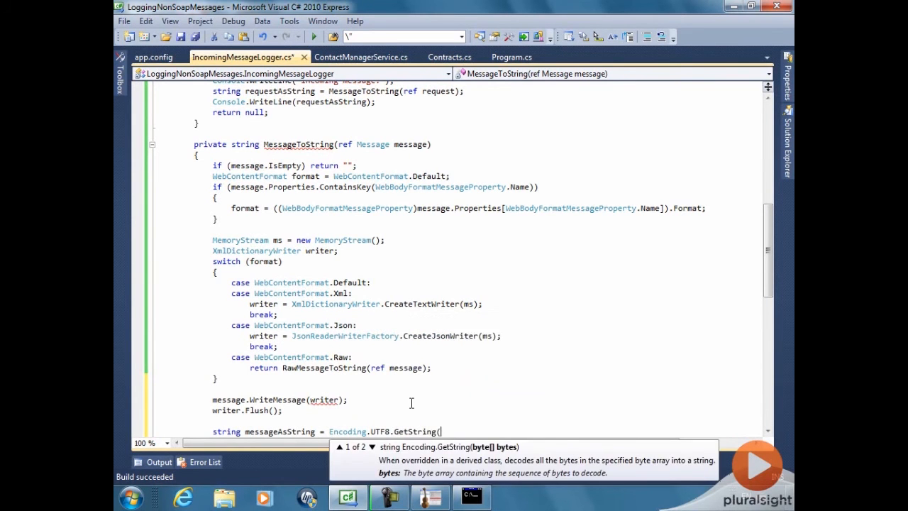
text(ms.ToArray());)
text(return)
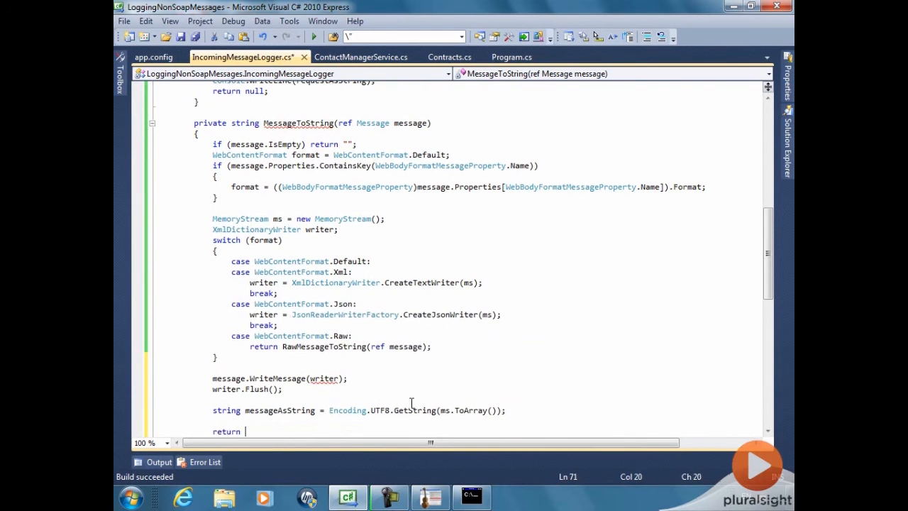
text(messageAsString;)
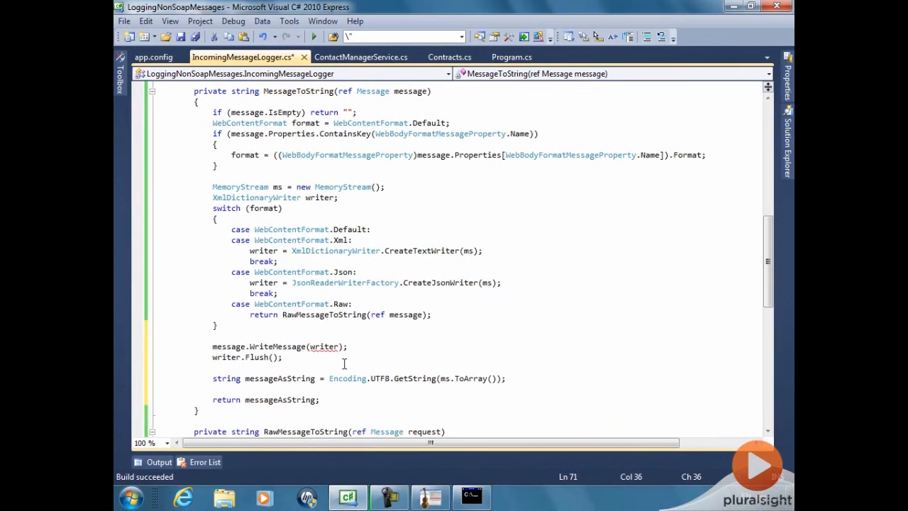
text(= null)
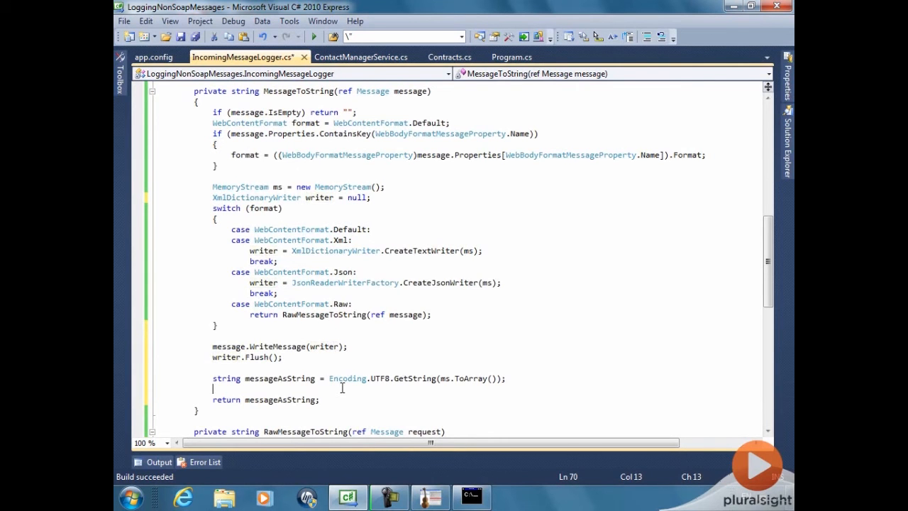
Reset ms.Position to 0 and create a JSON or text XmlDictionaryReader with Max quotas by format
text(ms.Position =)
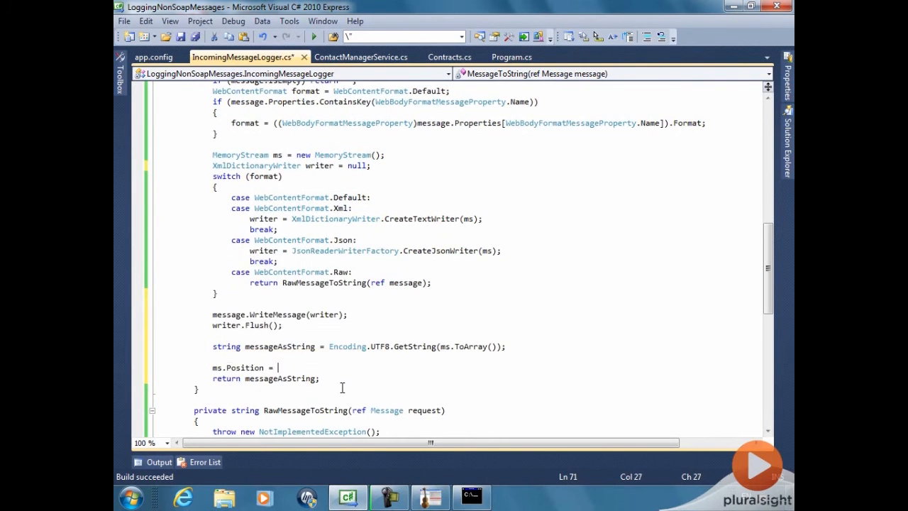
text(XmlDic)
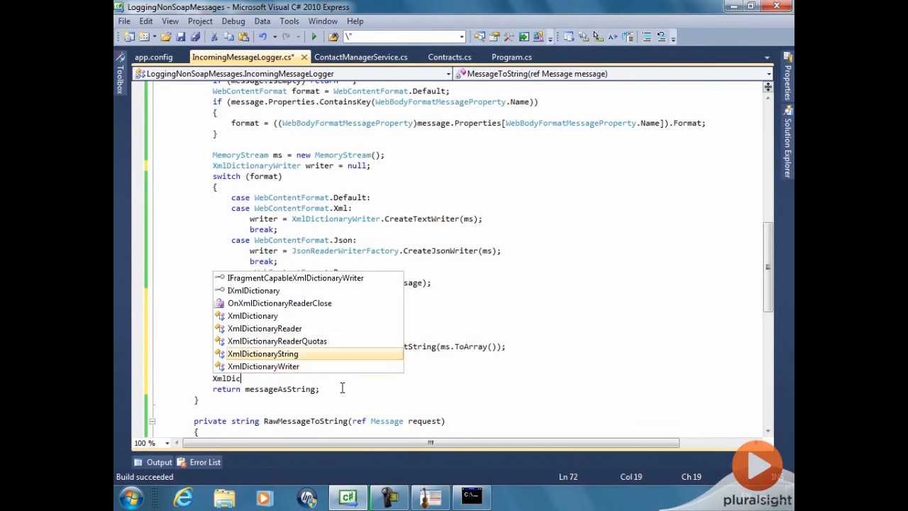
text(XmlDictionaryReader reader;)
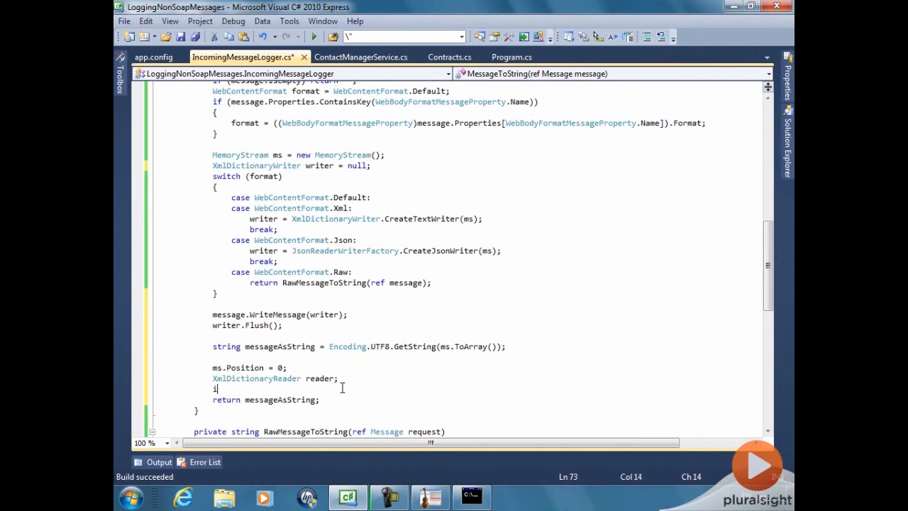
text(f (format == WebContentFormat.Json))
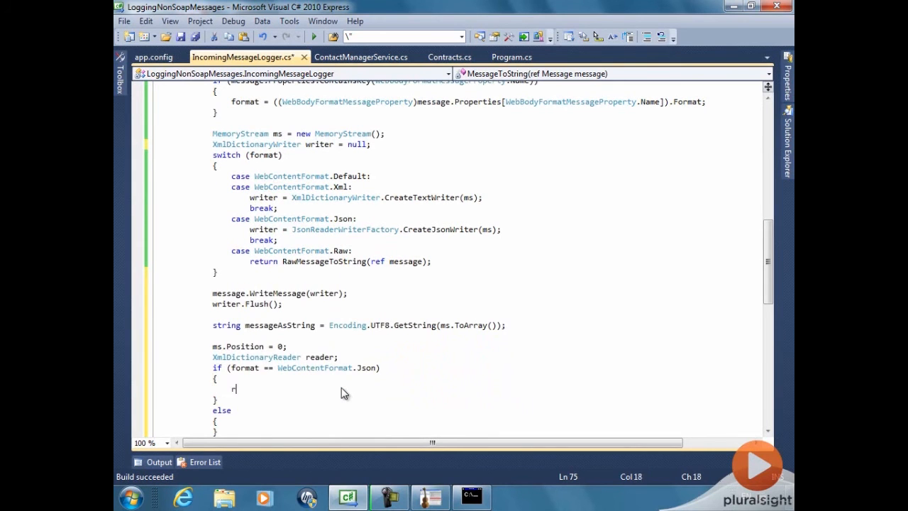
text(reader = JS)
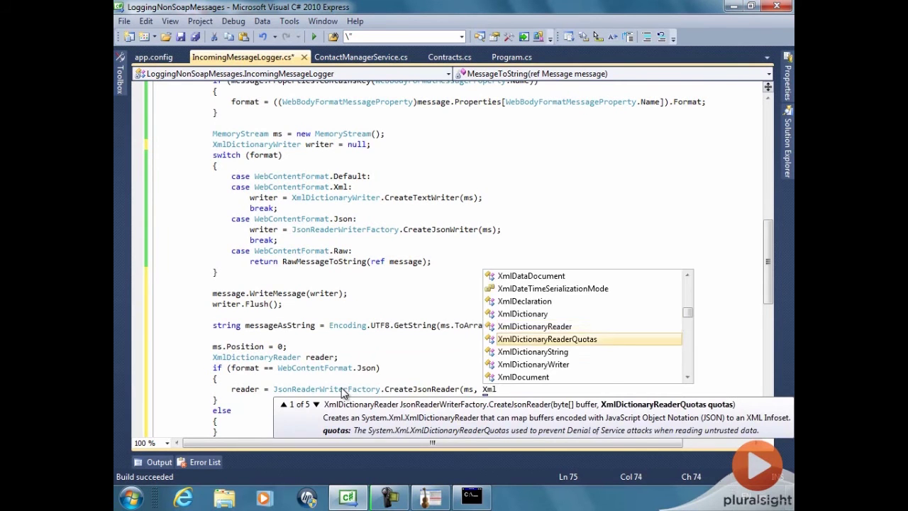
text(XmlDictionaryReaderQuotas.Max);)
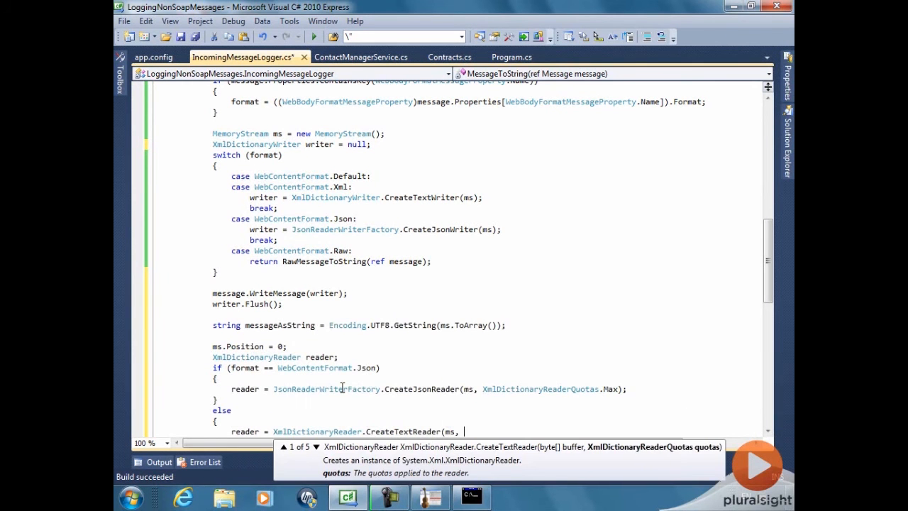
text(XmlDictionaryReaderQuotas.Max);)
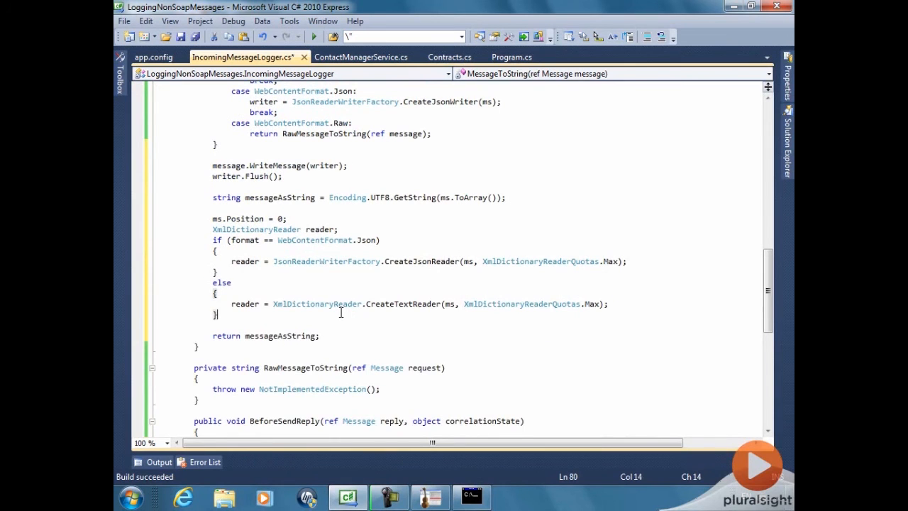
Create newMessage via Message.CreateMessage(reader, int.MaxValue, message.Version)
text(Message)
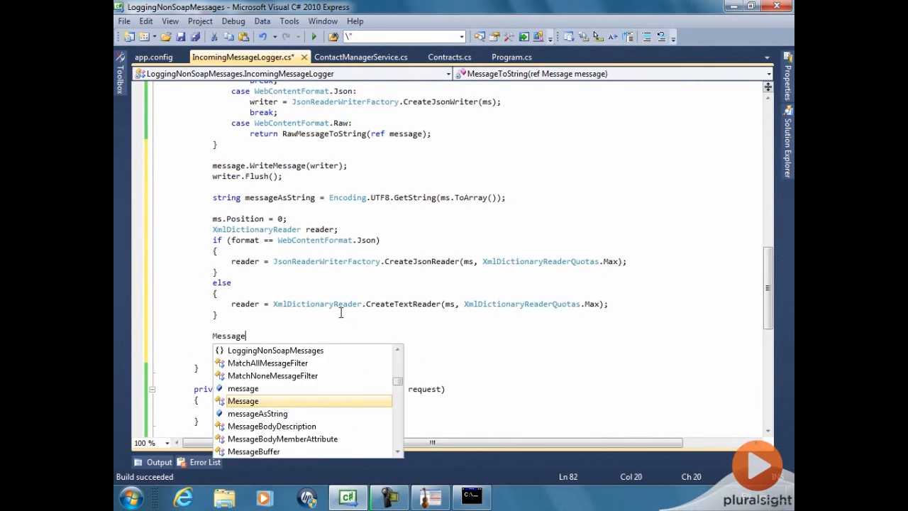
text(newMessage= M)
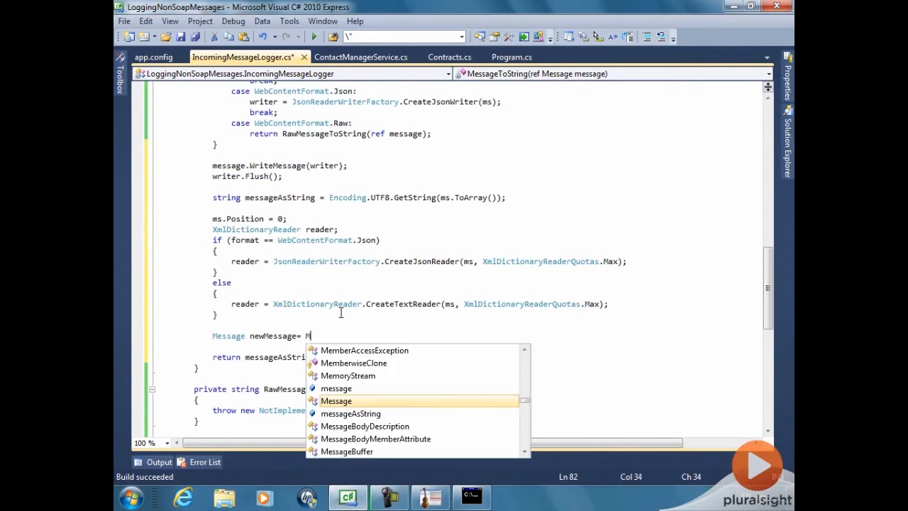
text(Message.CreateMessage()
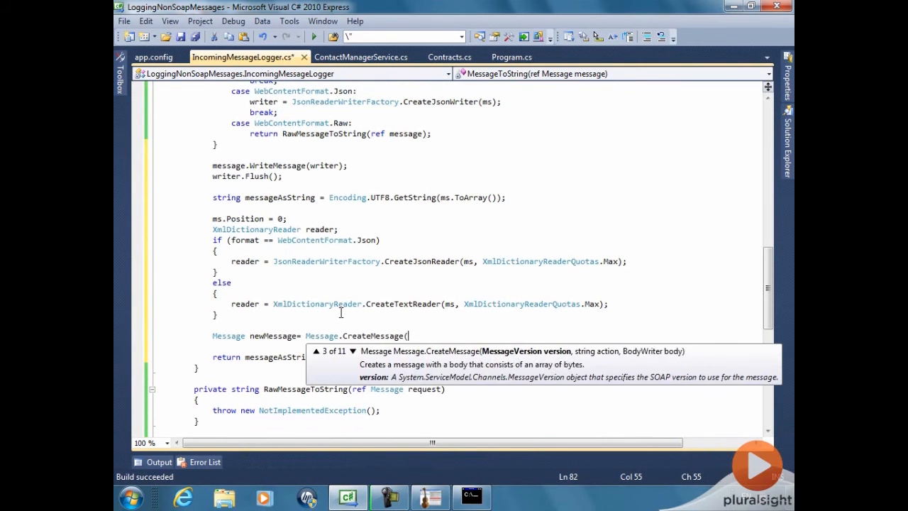
click(347, 350)
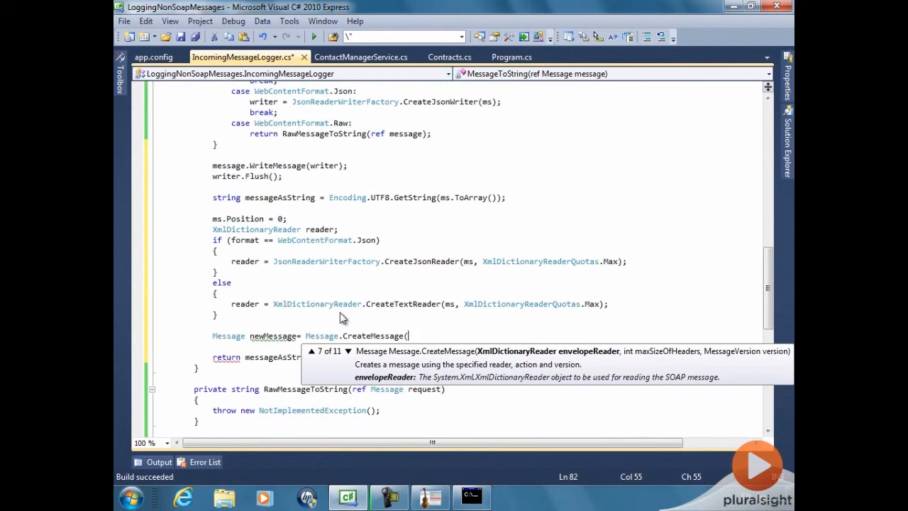
text(reader, int.MaxValue, m)
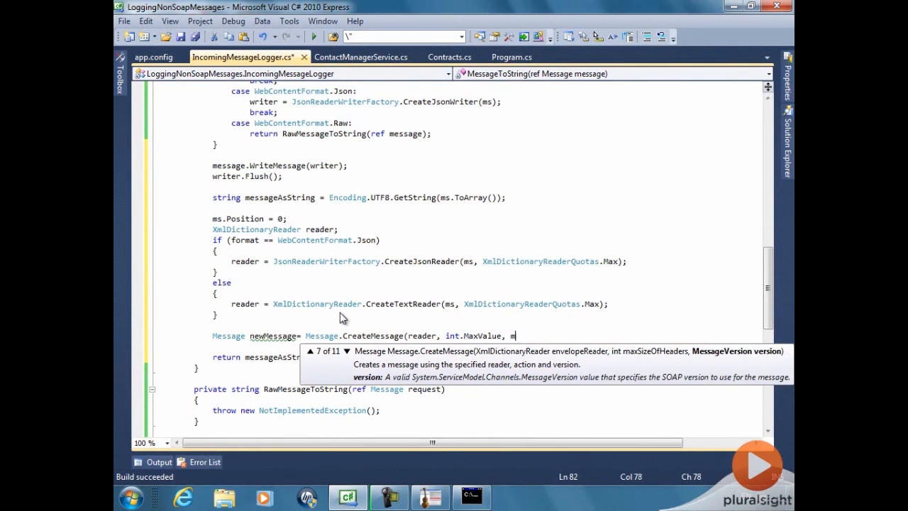
text(essage.Version);)
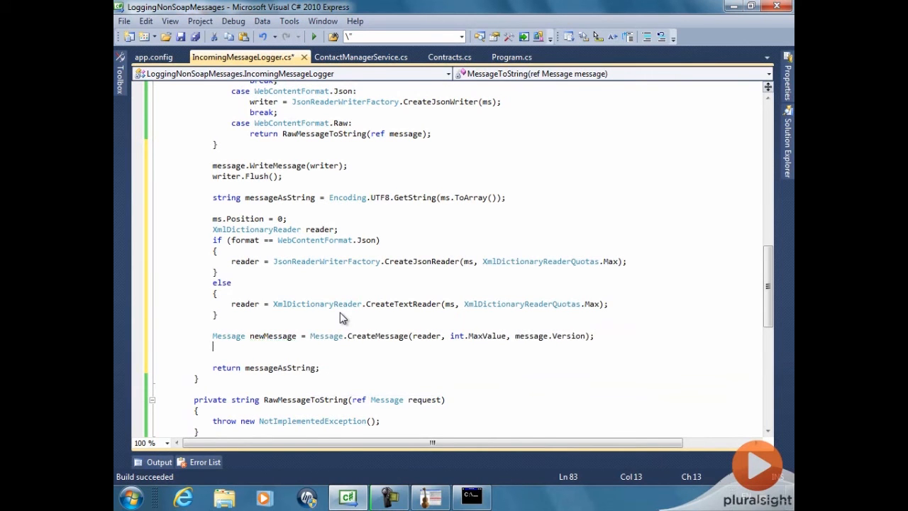
Copy message.Properties into newMessage and assign newMessage back to message
text(newMessage.Po)
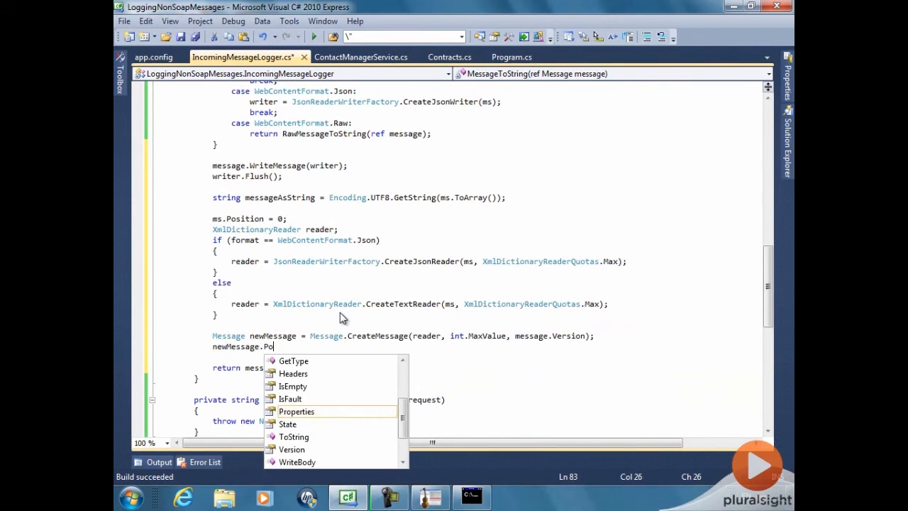
text(Properties.Cop)
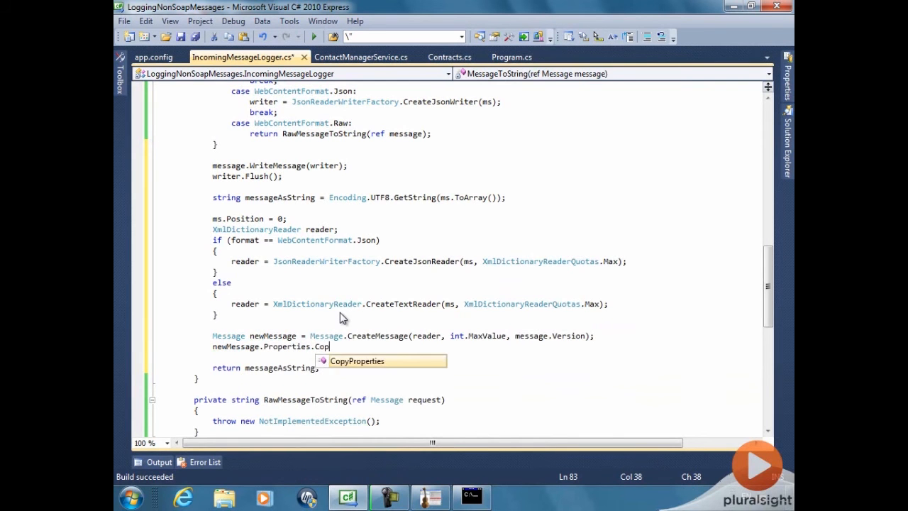
text(yProperties(m)
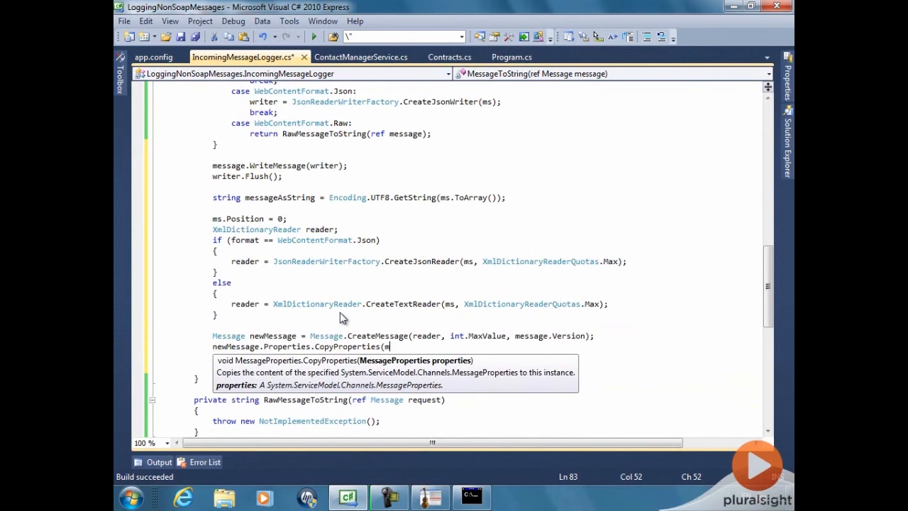
text(essage.Properties);)
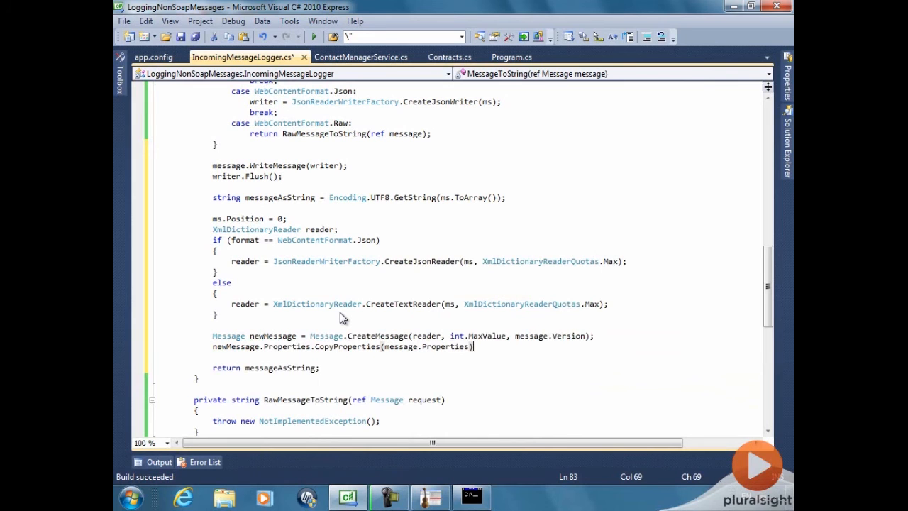
key(Enter)
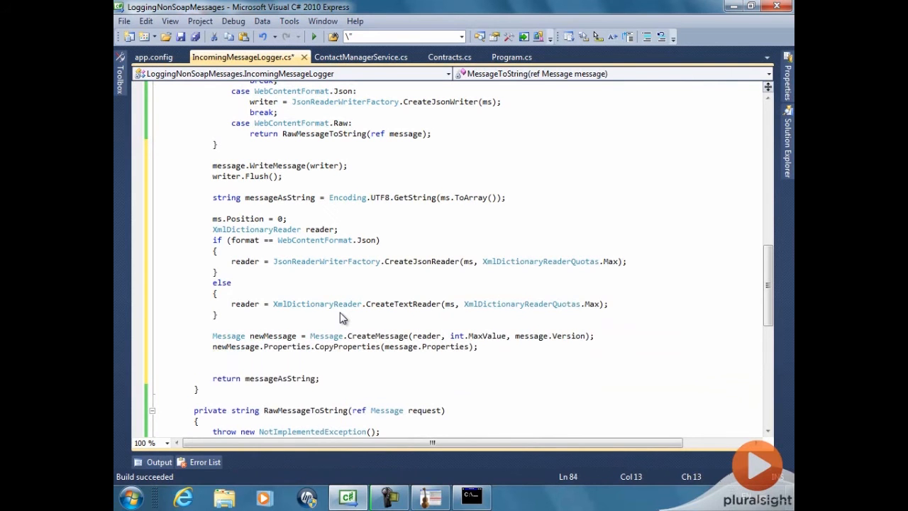
text(message = newMessage;)
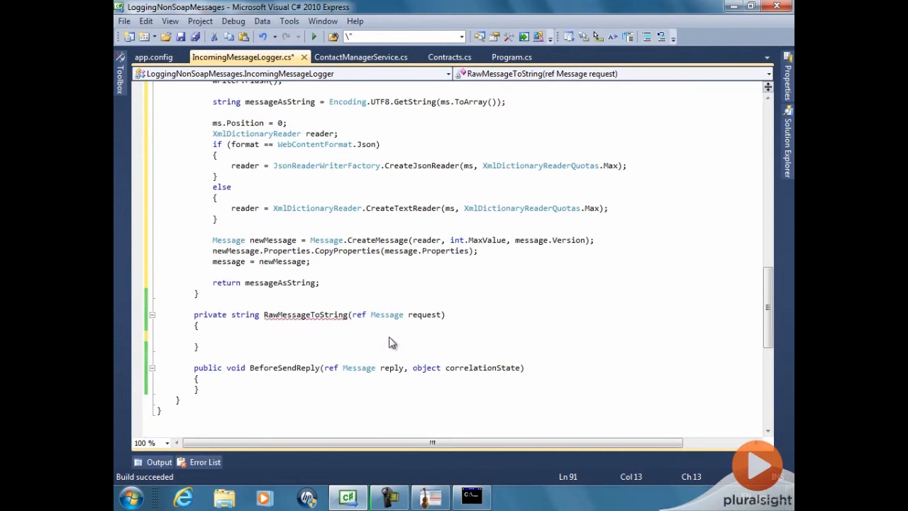
Get the body reader, read the "Binary" start element, and read its base64 content into requestBody
text(XmlDictionaryReader)
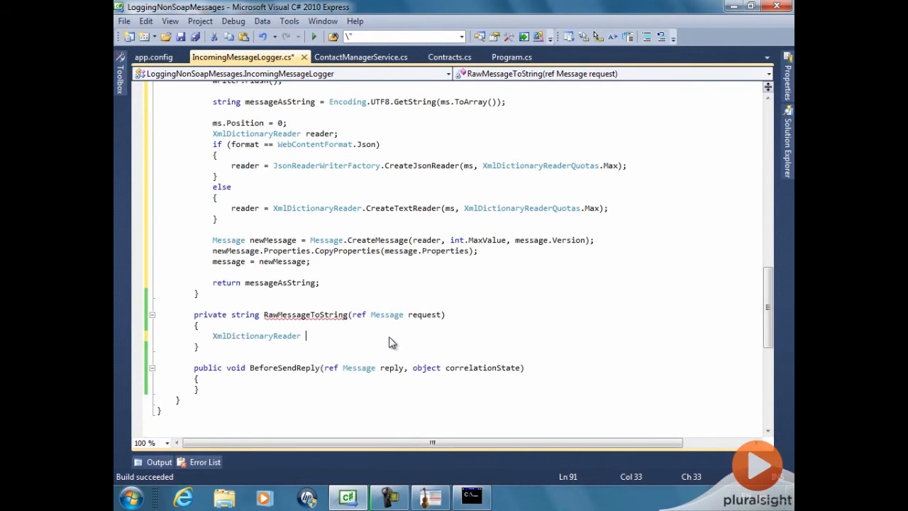
text(bodyReader = r)
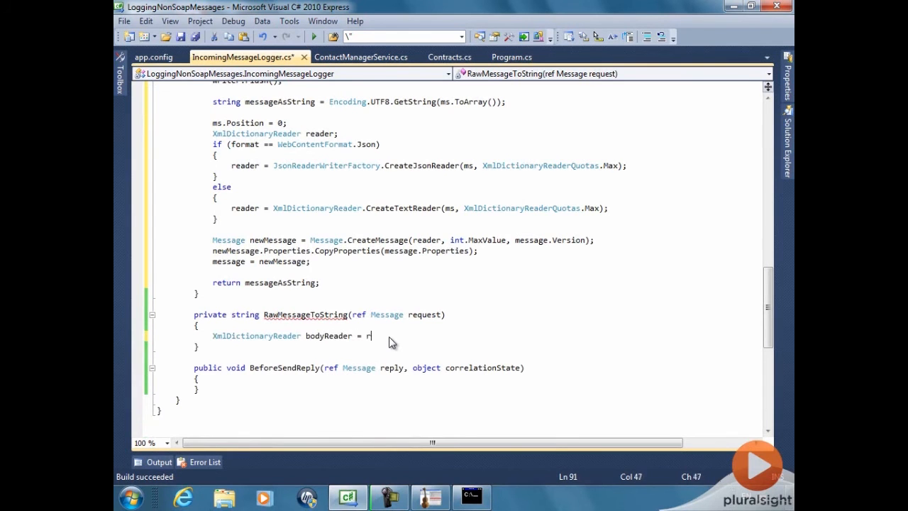
text(equest.GetReaderAtBodyContents();)
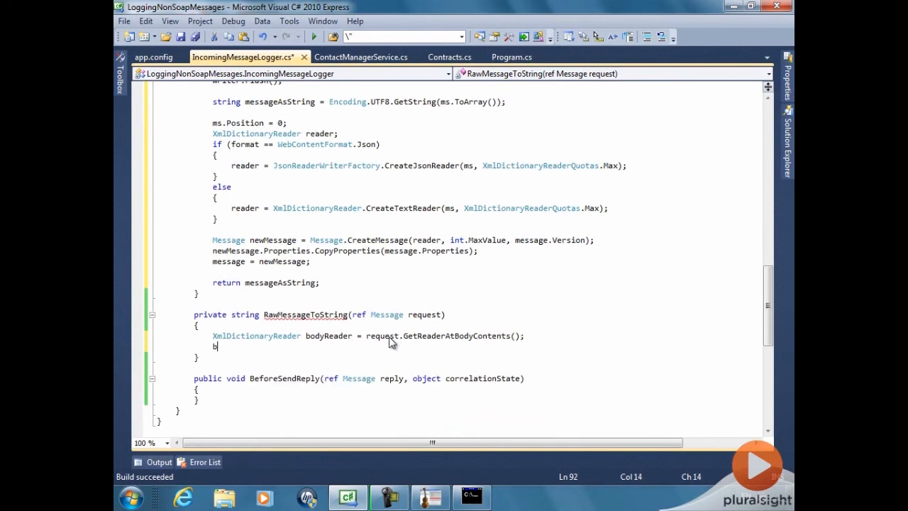
text(odyReader.Read)
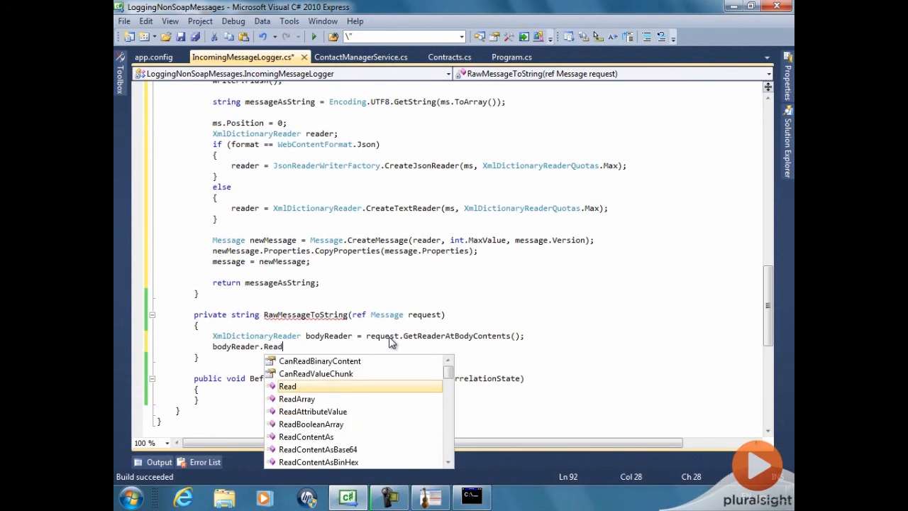
text(StartElement("Binary");)
text(byte[] bo)
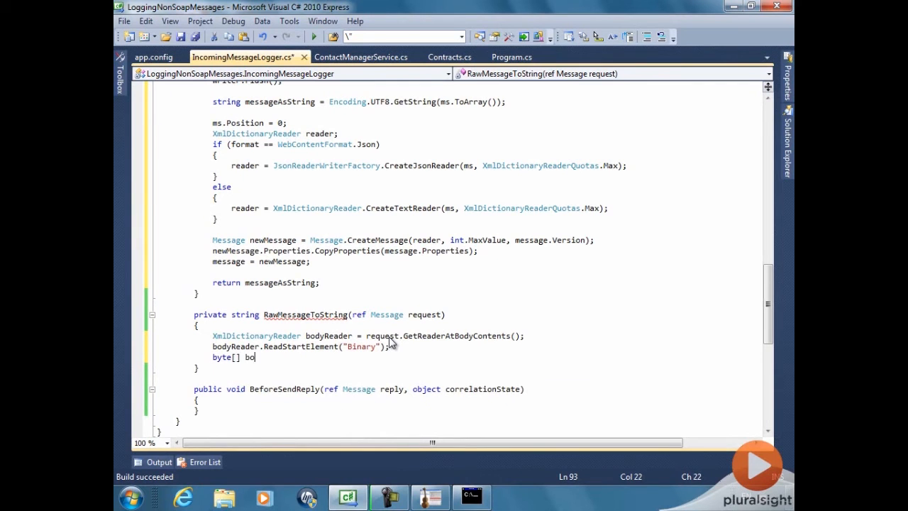
text(requestBody = bodyReader.ReadContentAsBase64();)
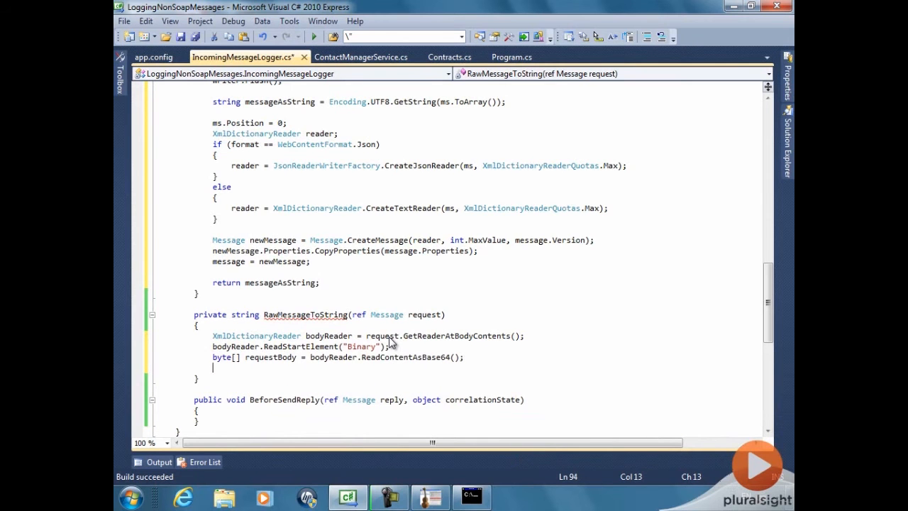
Decode requestBody with Encoding.UTF8.GetString into messageAsString and return it
text(string messageAs)
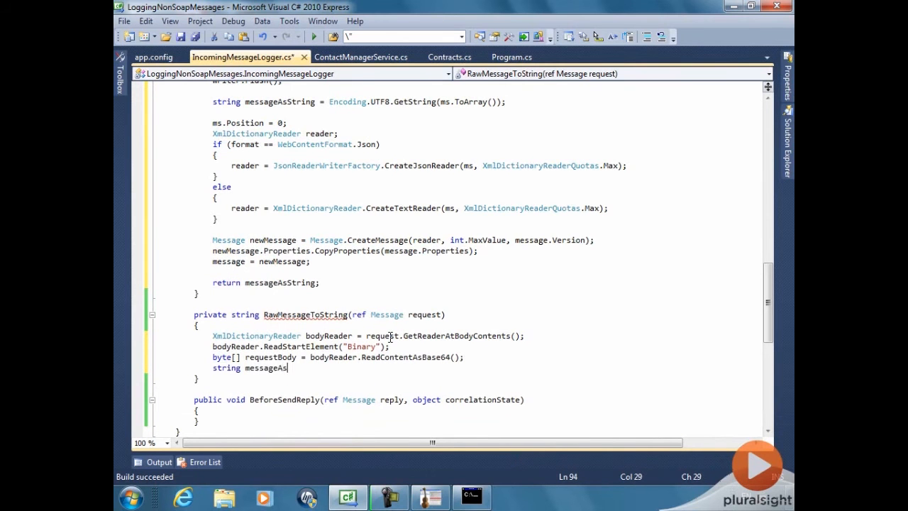
text(String =)
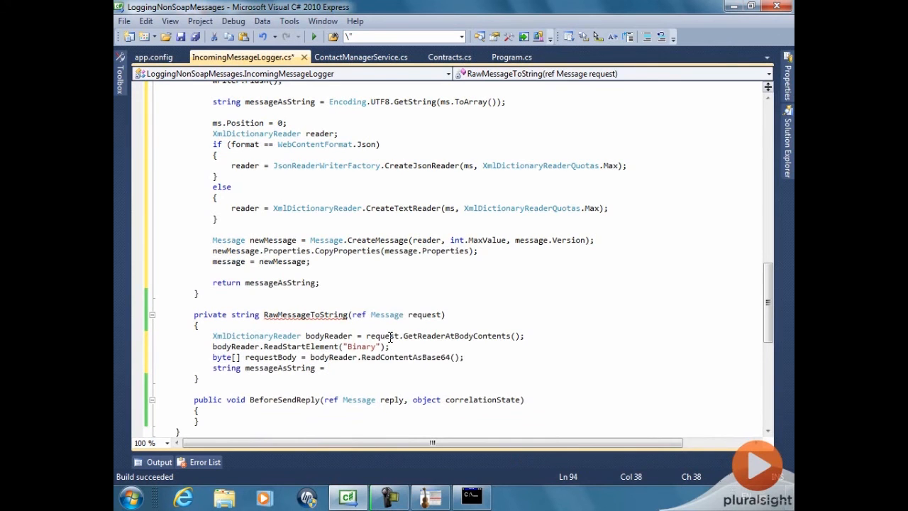
text(Encoding.UTF8.GetString()
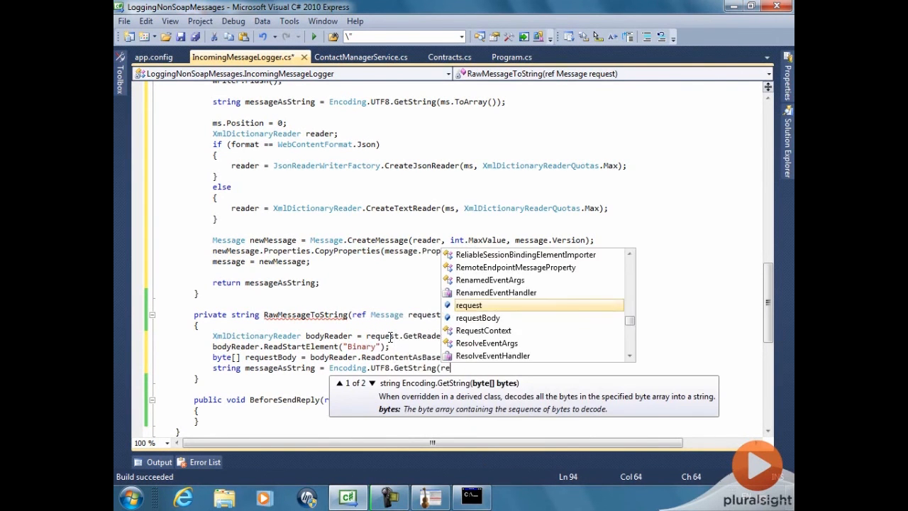
text(requestBody);)
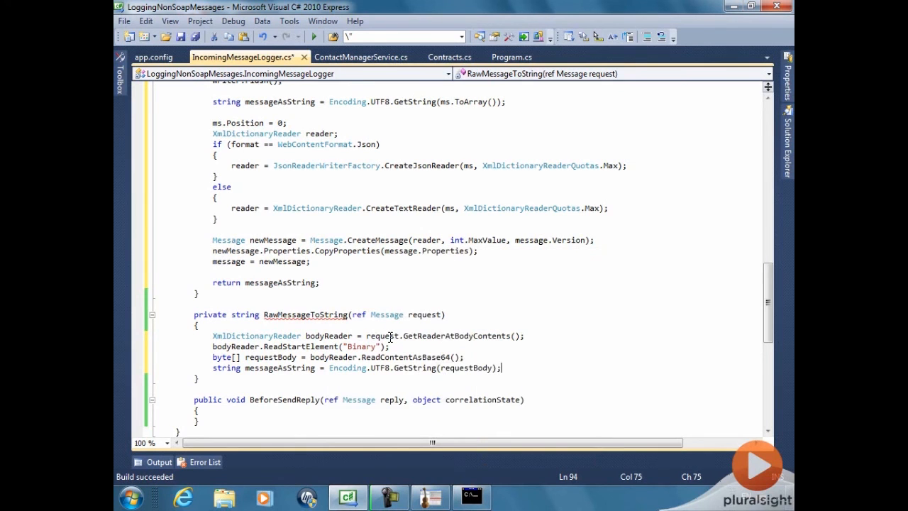
text(return messageA)
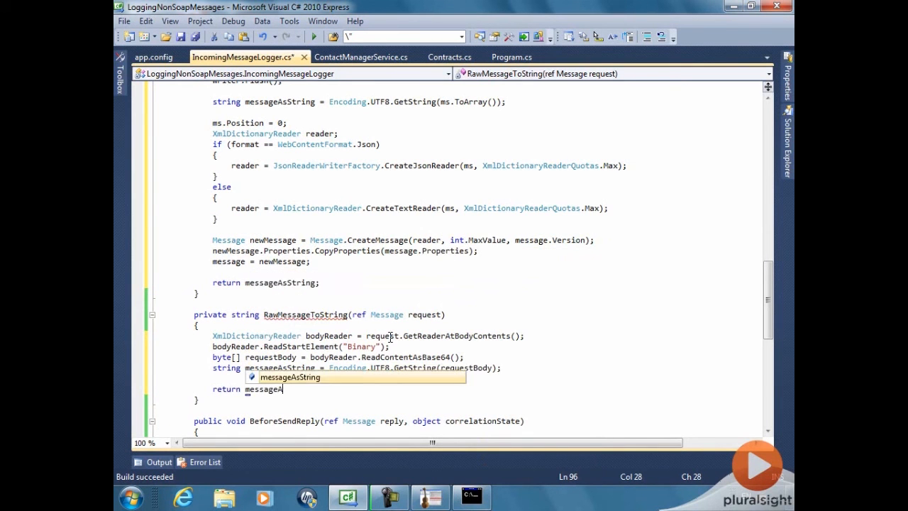
key(Tab)
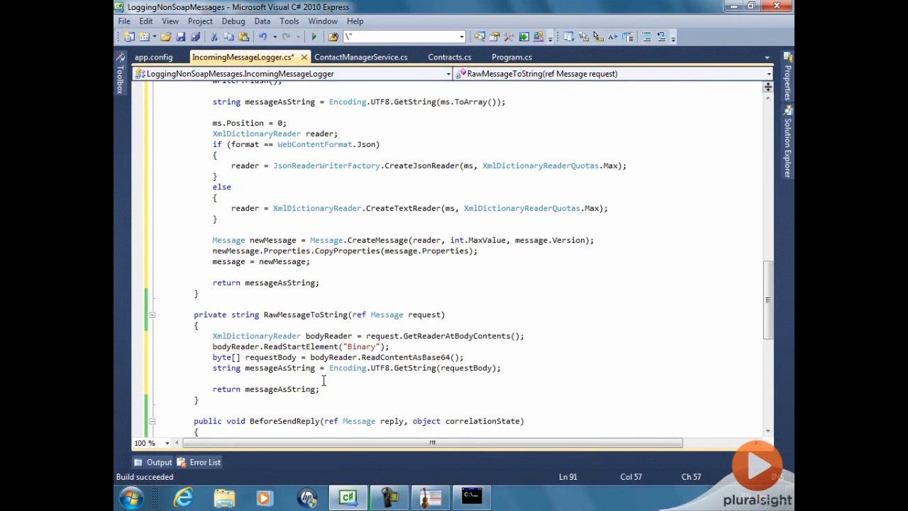
Write requestBody into a MemoryStream as a 'Binary' element via WriteBase64 with a binary XmlDictionaryWriter
text(MemoryStream ms = new MemoryStream();)
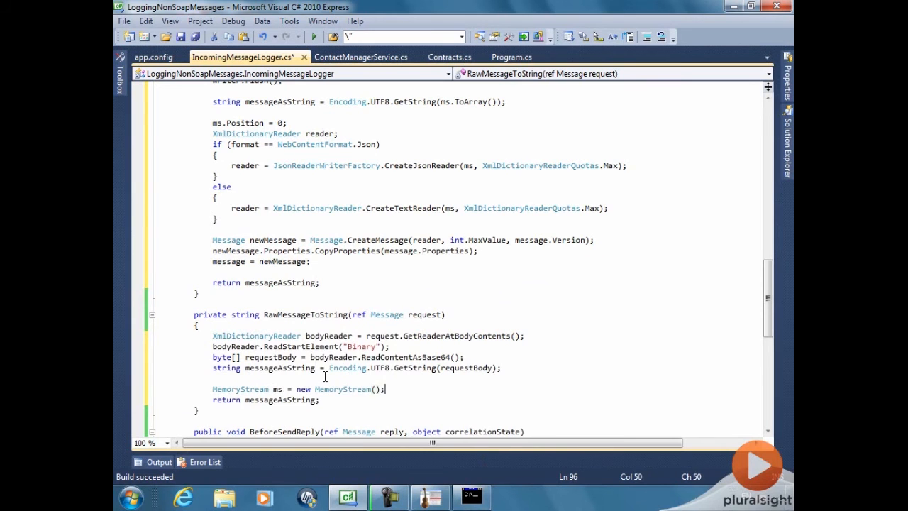
text(XmlDictionaryWriter writer = XmlDictionaryWriter.CreateBinaryWriter(ms);)
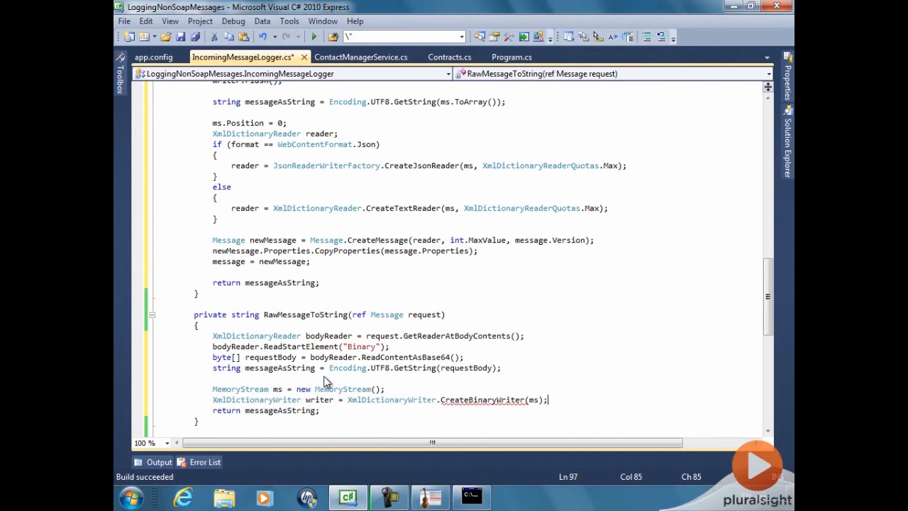
text(writer.WriteStartElement("Binary)
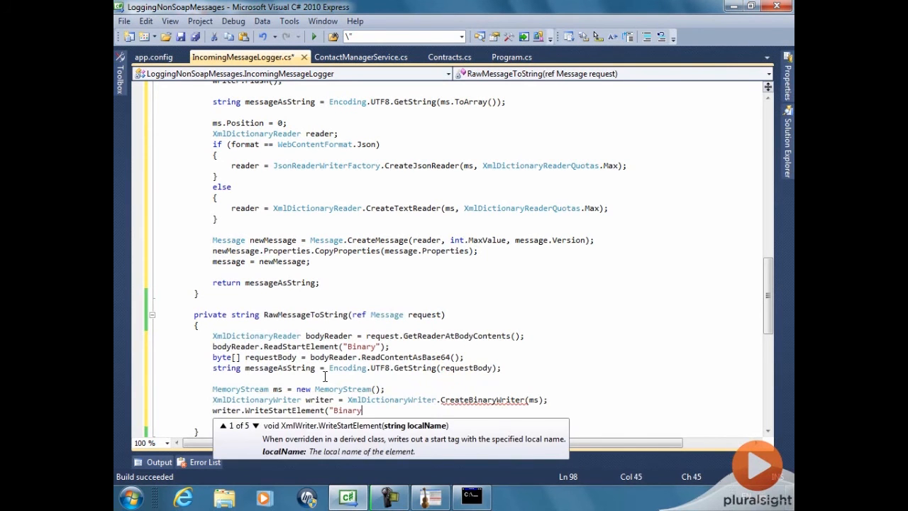
text(.)
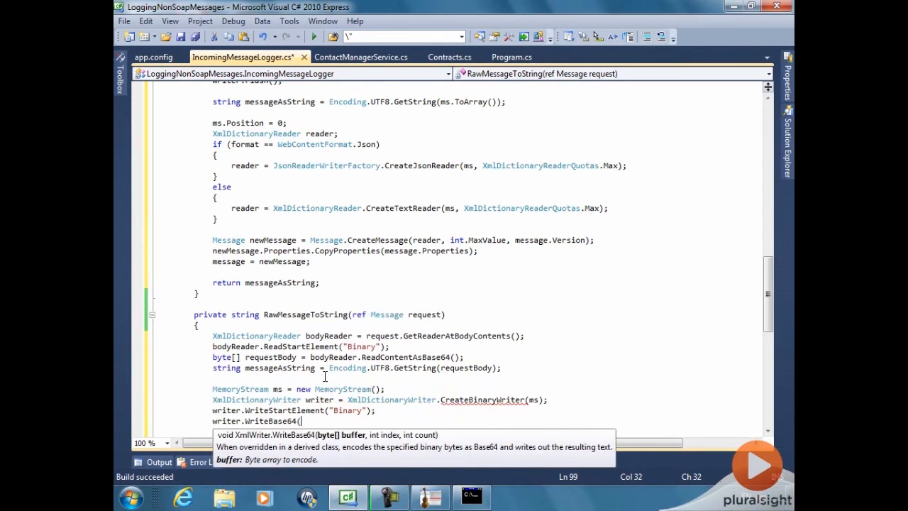
text(requestBody,0,requestBody.Length);)
text(writer.Flush();)
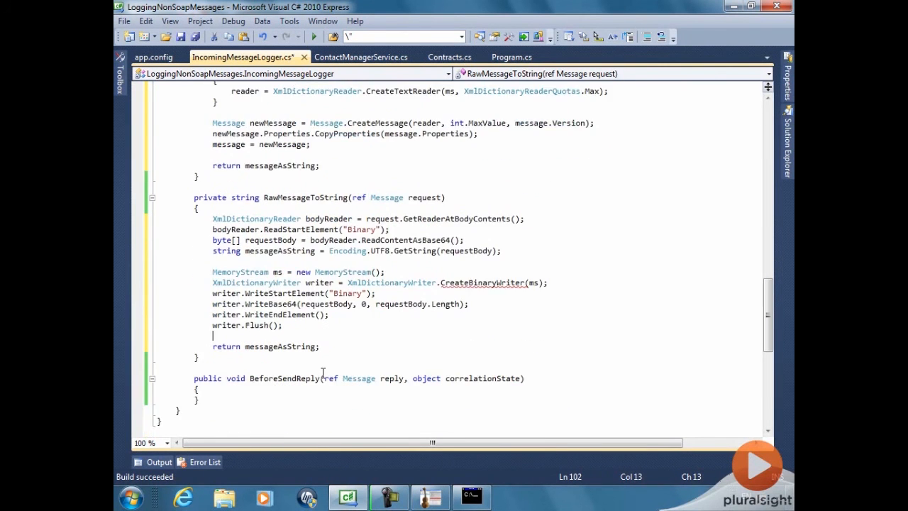
Set ms.Position = 0 and create reader via XmlDictionaryReader.CreateBinaryReader(ms, XmlDictionaryReaderQuotas.Max)
text(ms.Position =)
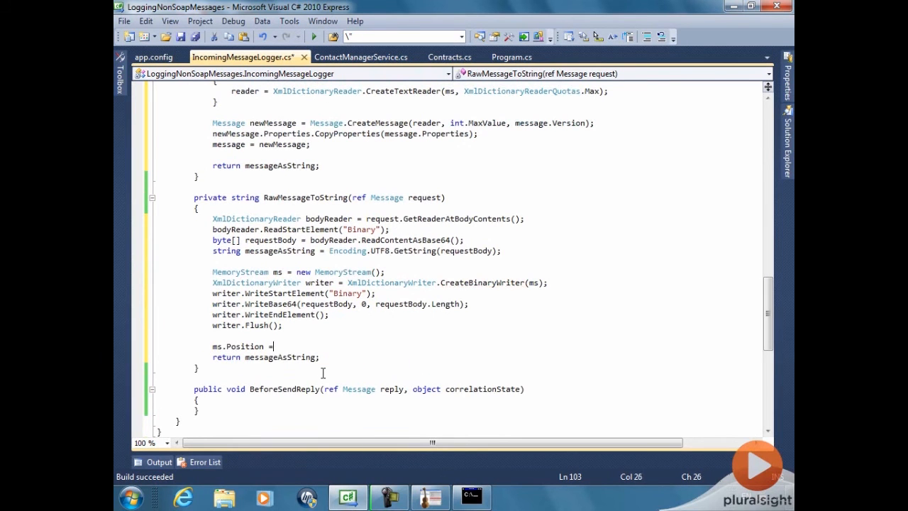
text(0;)
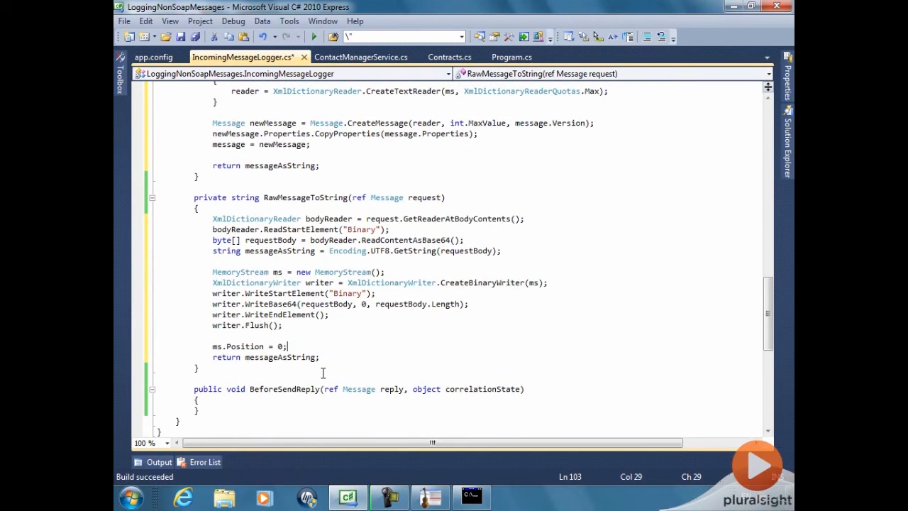
text(Xml)
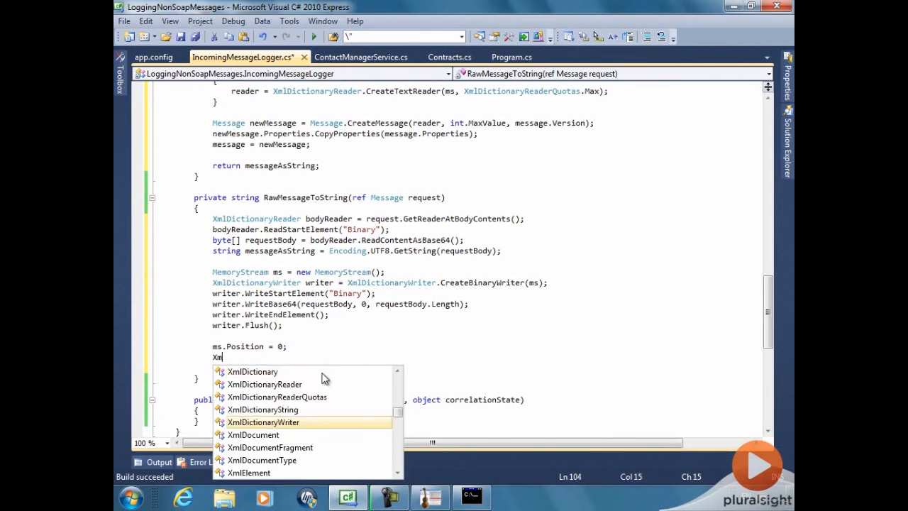
text(DictionaryReader)
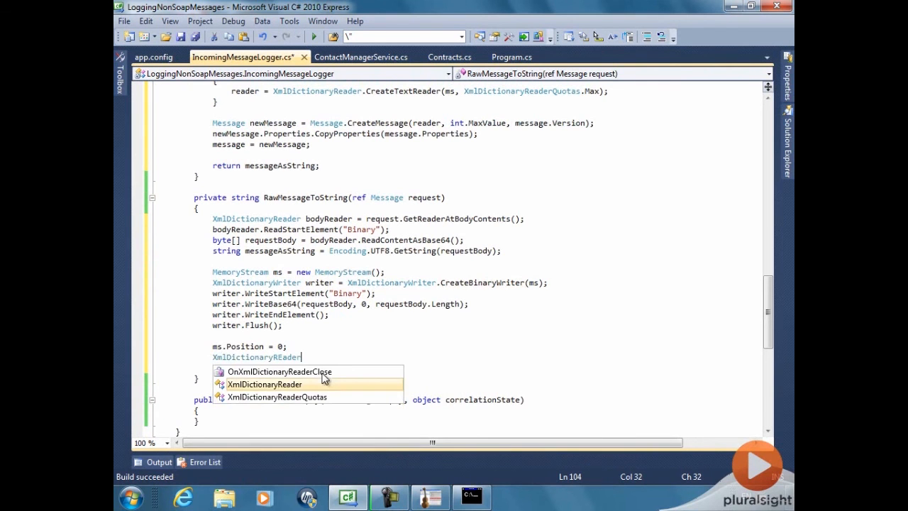
text(reader = XmlDictionaryReader.CreateBinaryReader()
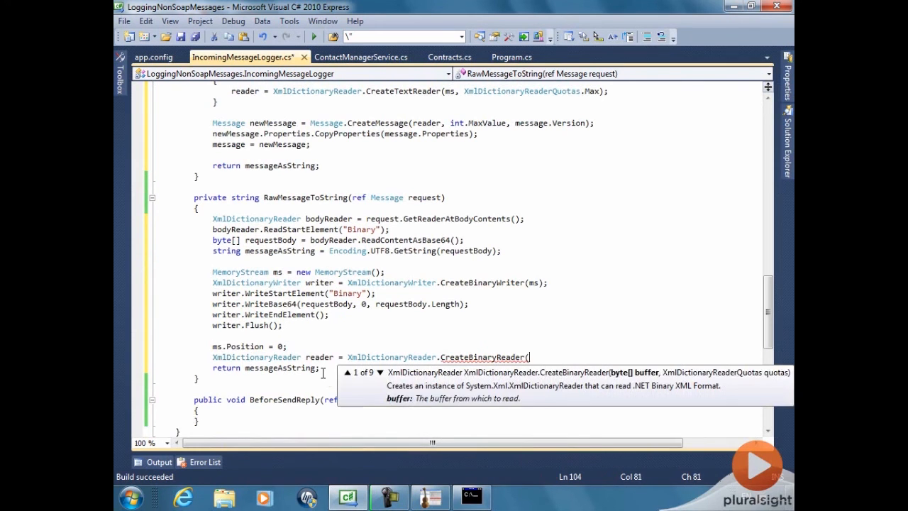
text(ms, XmlDictionaryReaderQuotas.Max);)
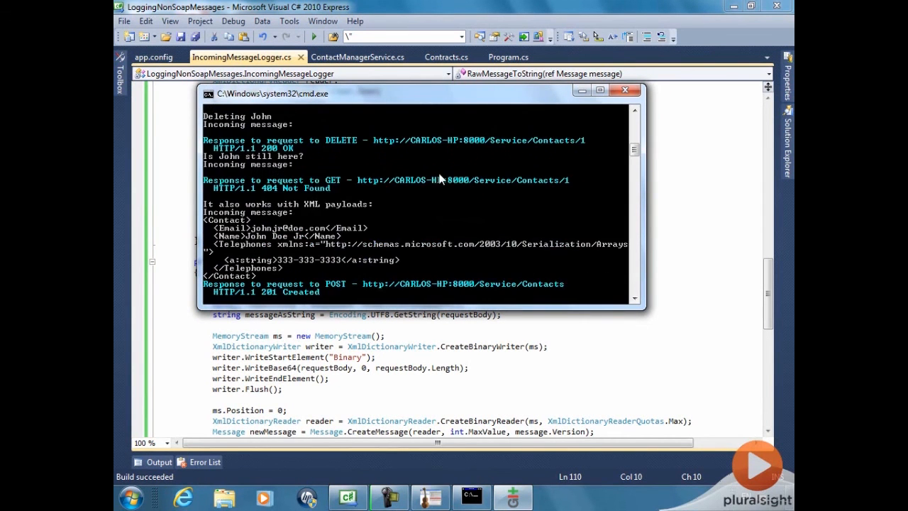
mouse_move(263, 295)
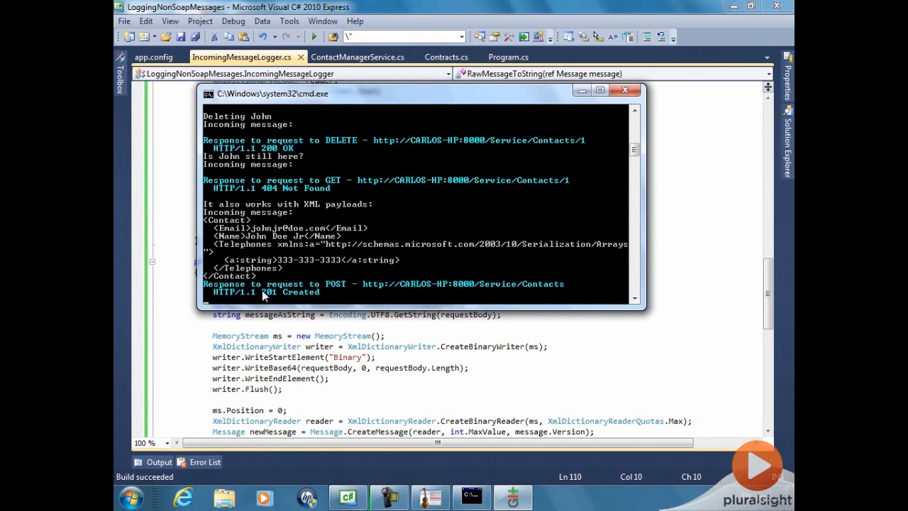
mouse_move(292, 262)
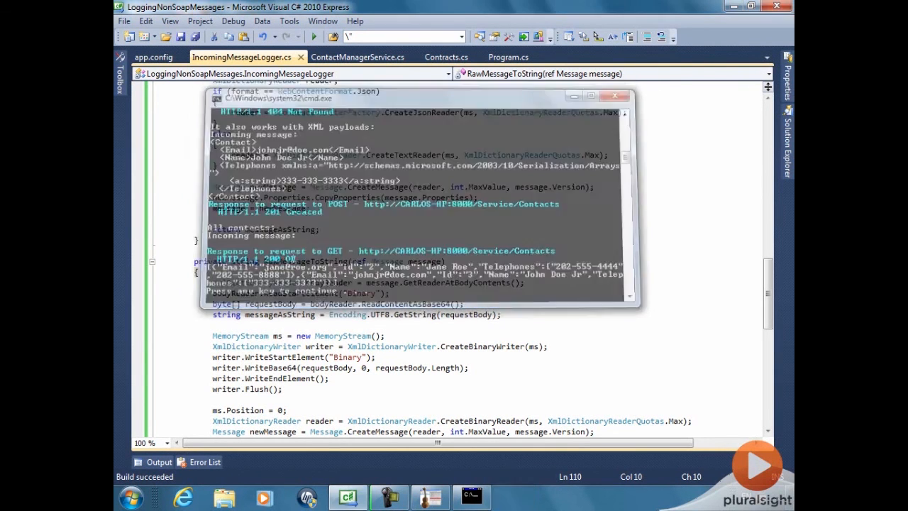
Check Program.cs test requests, then change AfterReceiveRequest's 'return null;' to 'return requestAsString;'
click(505, 57)
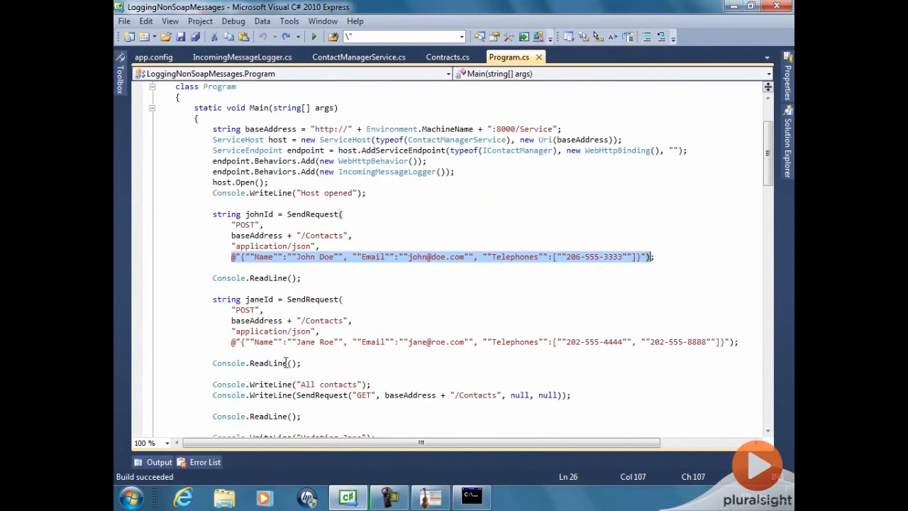
scroll(down, 3)
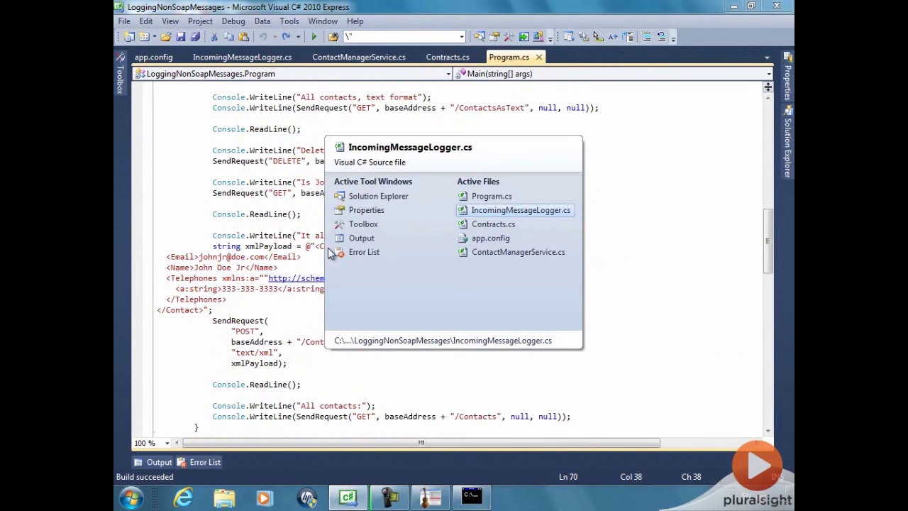
click(521, 210)
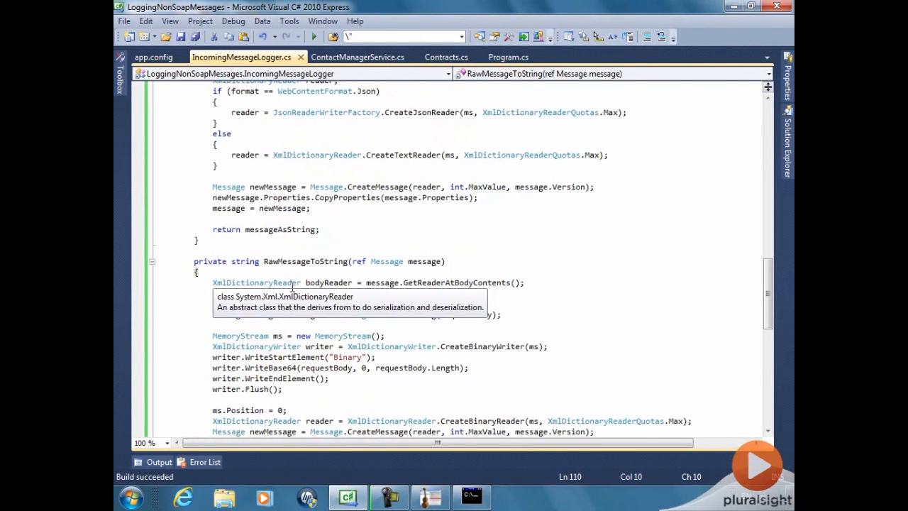
scroll(up, 3)
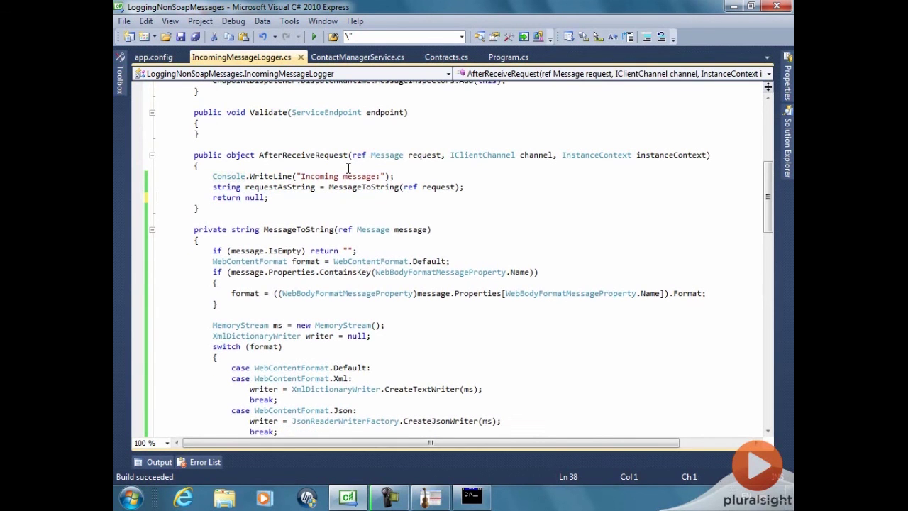
text(requestAsString)
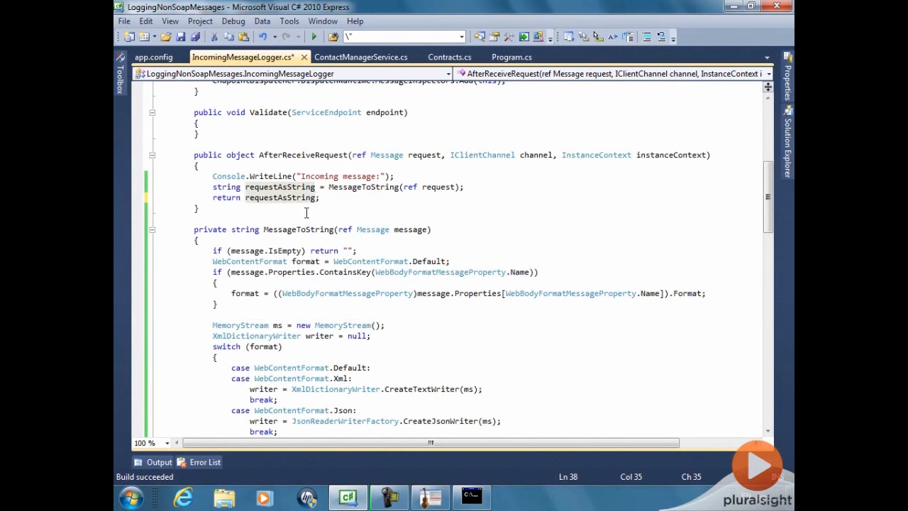
scroll(down, 3)
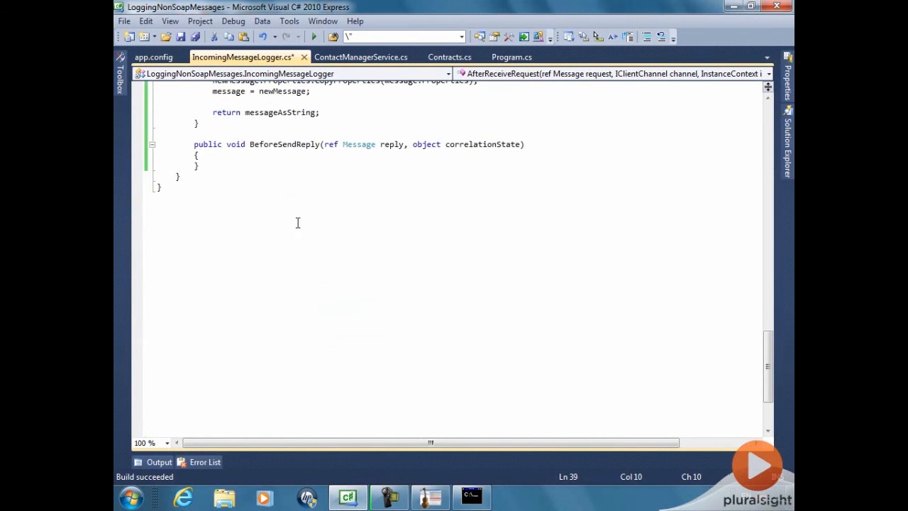
Cast correlationState to string requestMessage and set replyMessage = MessageToString(ref reply)
text(string requestMessag)
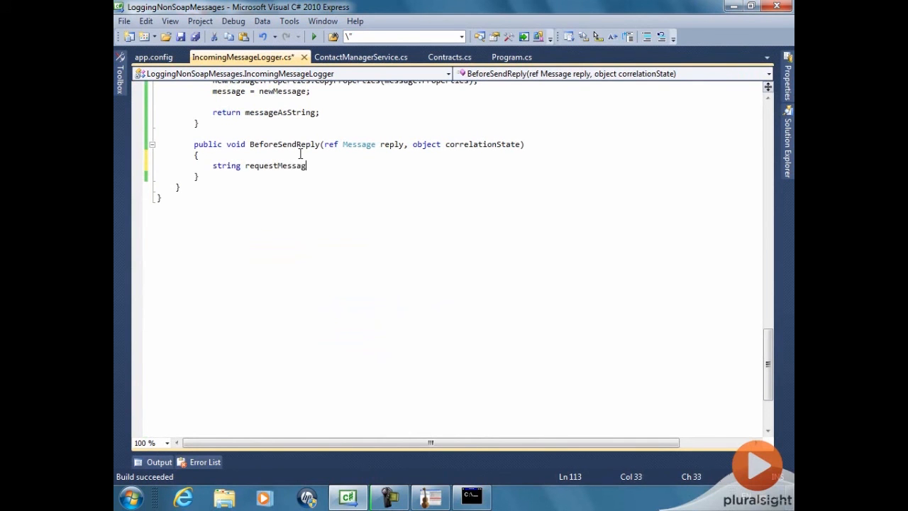
text(= (string)correlationState;)
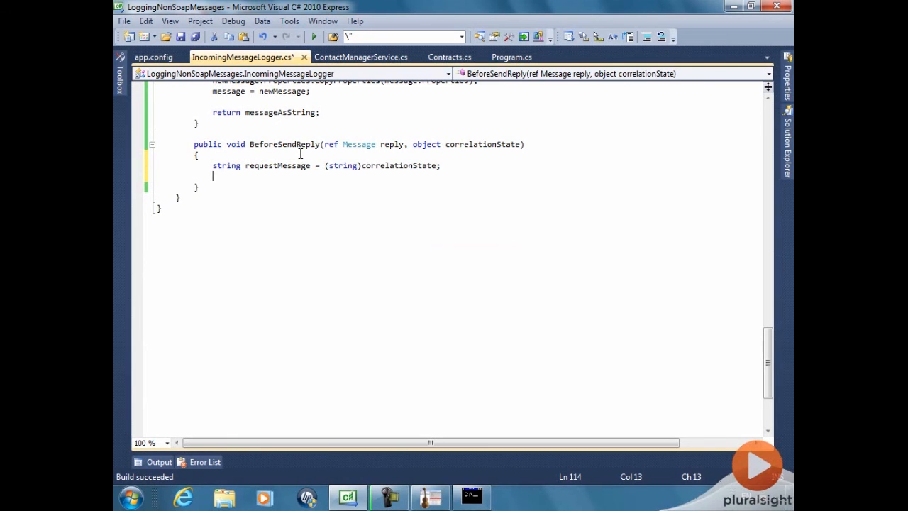
text(string replyMes)
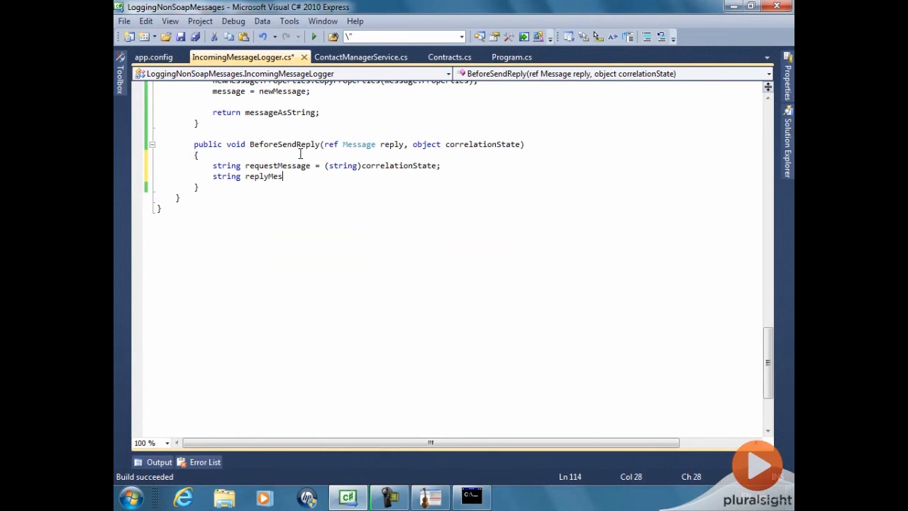
text(sage = M)
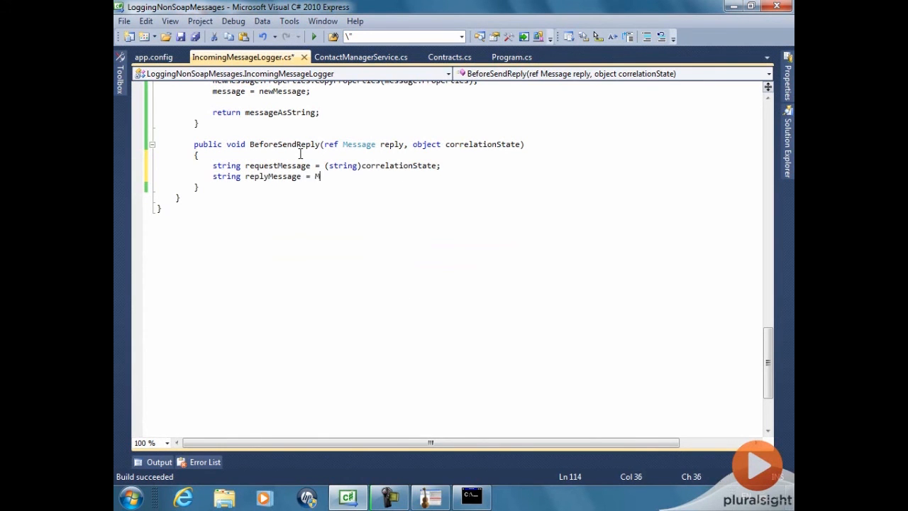
text(essageToString()
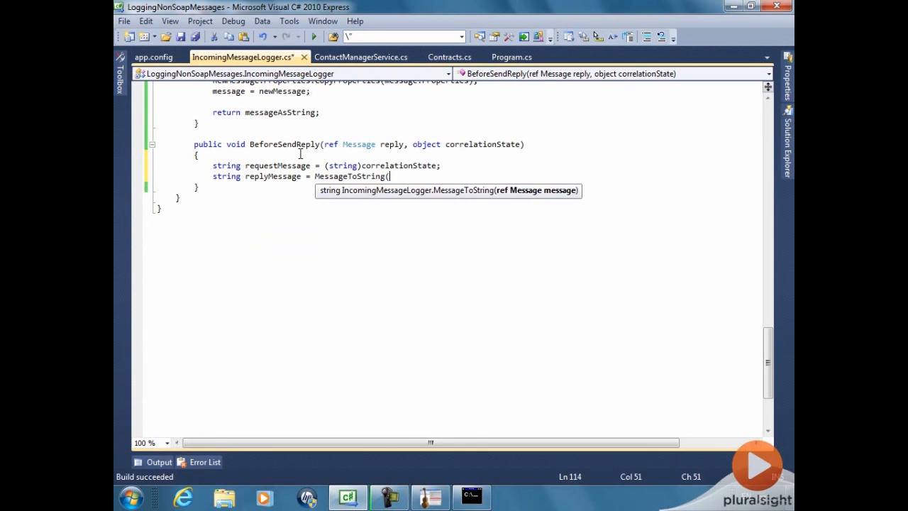
text(ref reply);)
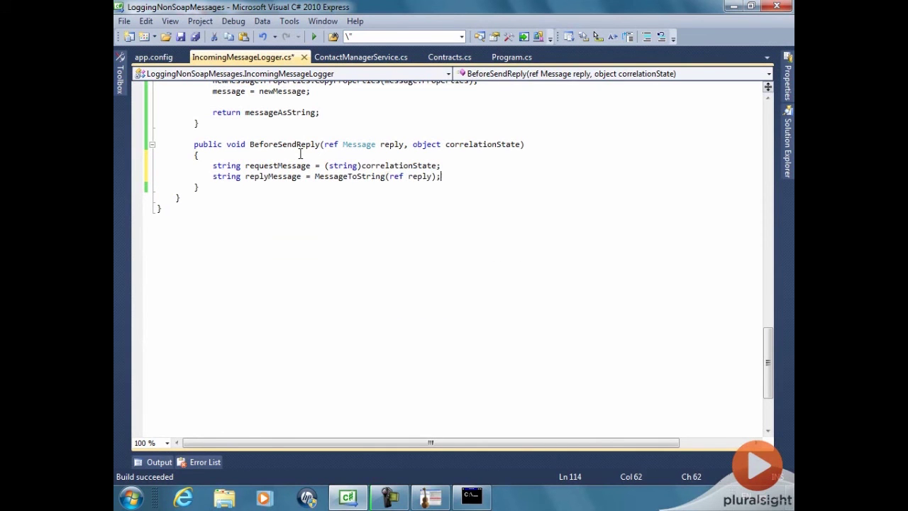
Add Console.WriteLine calls printing "Request:", requestMessage, and "Reply:"
text(Console.Wri)
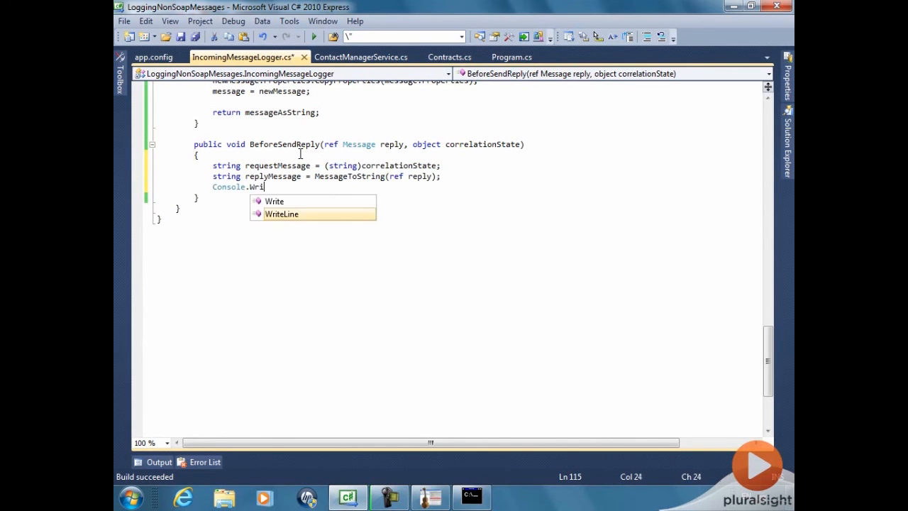
text(teLine("Re)
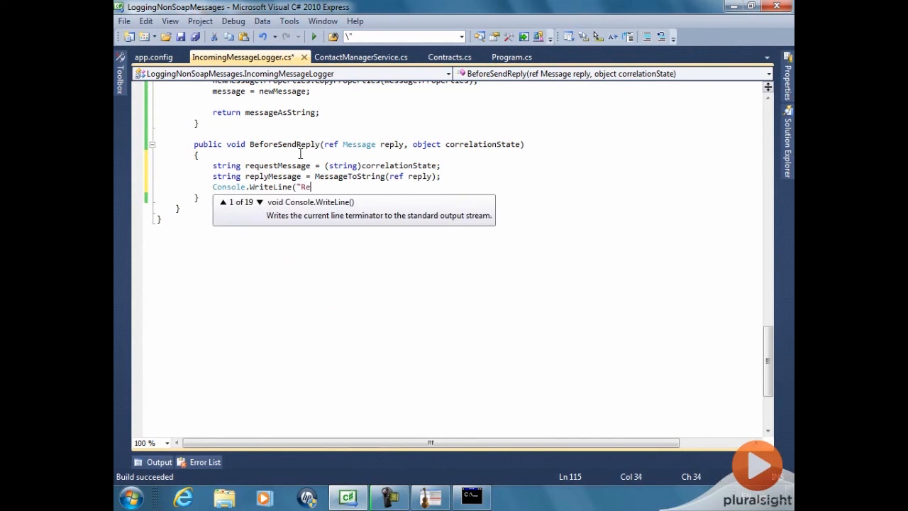
text(quest:");)
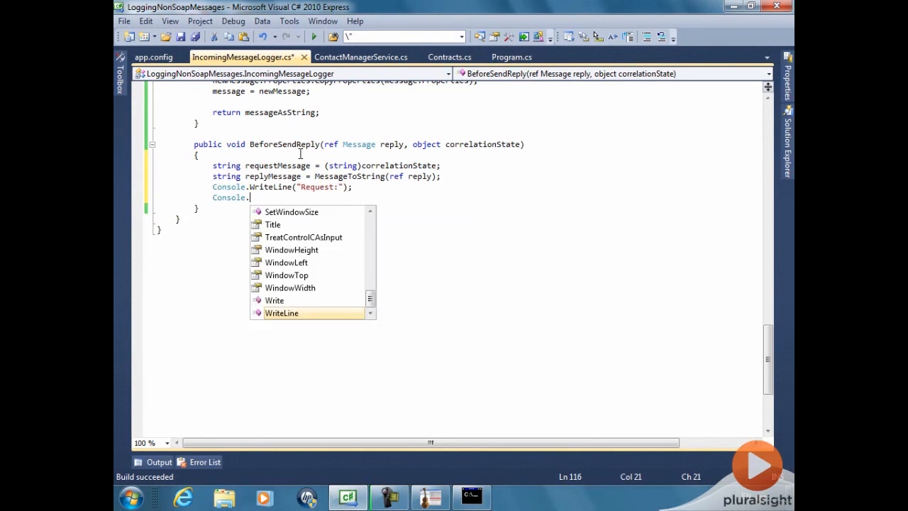
text(WriteLine(requestMessage))
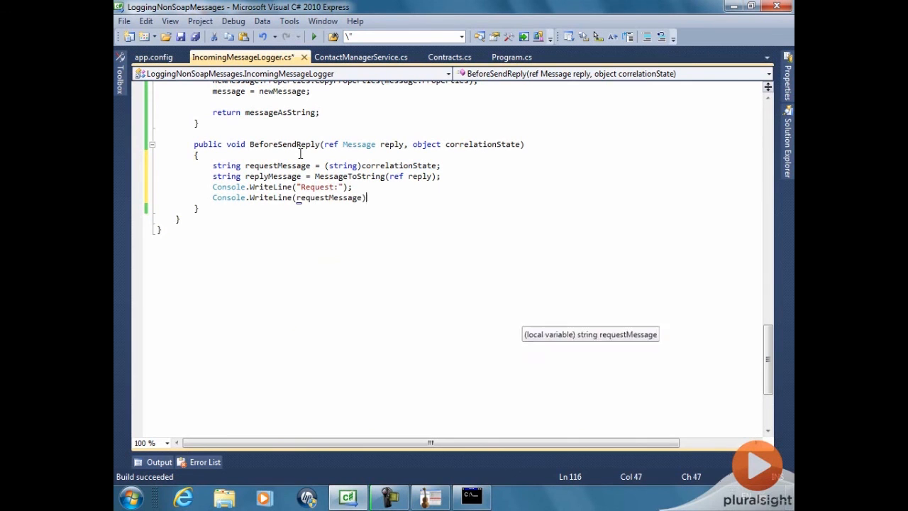
text(Console.)
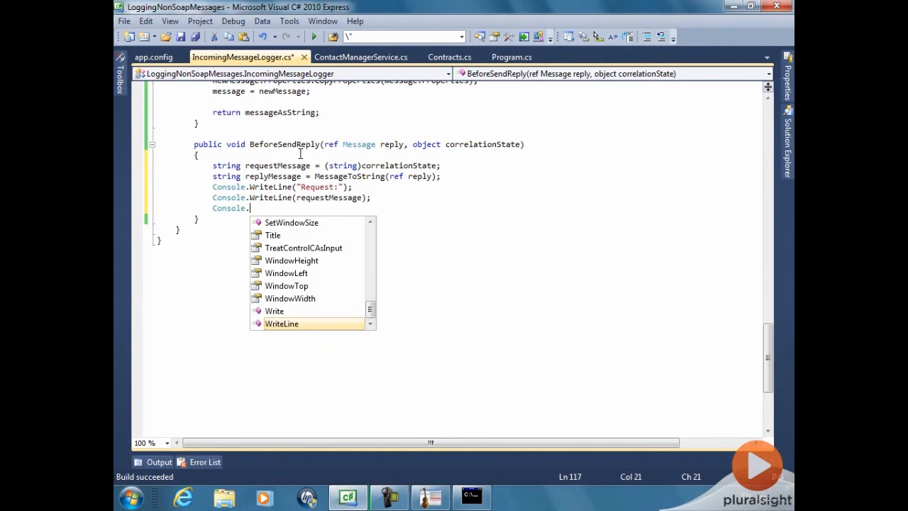
text(WriteLine("Reply:")
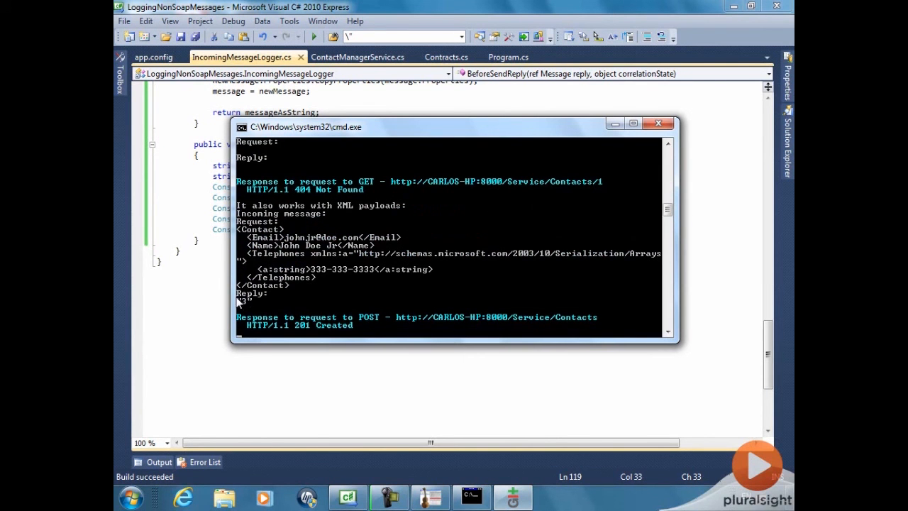
Scroll the service console to inspect the Request/Reply output ending with the all-contacts GET
scroll(down, 3)
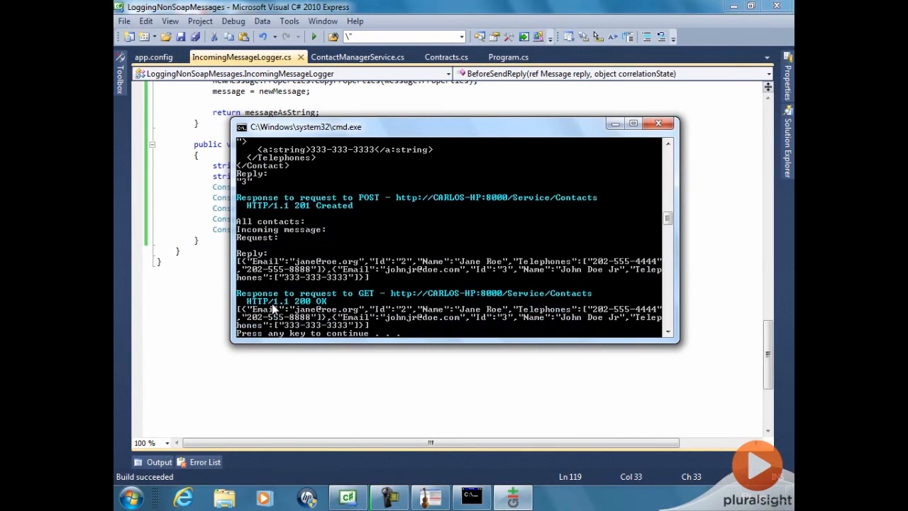